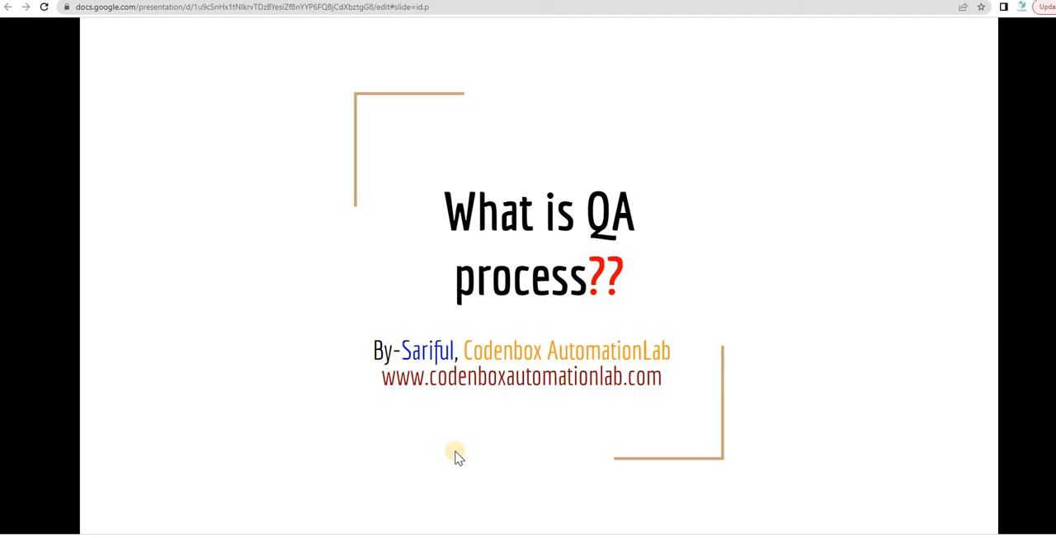
pyautogui.moveTo(443, 455)
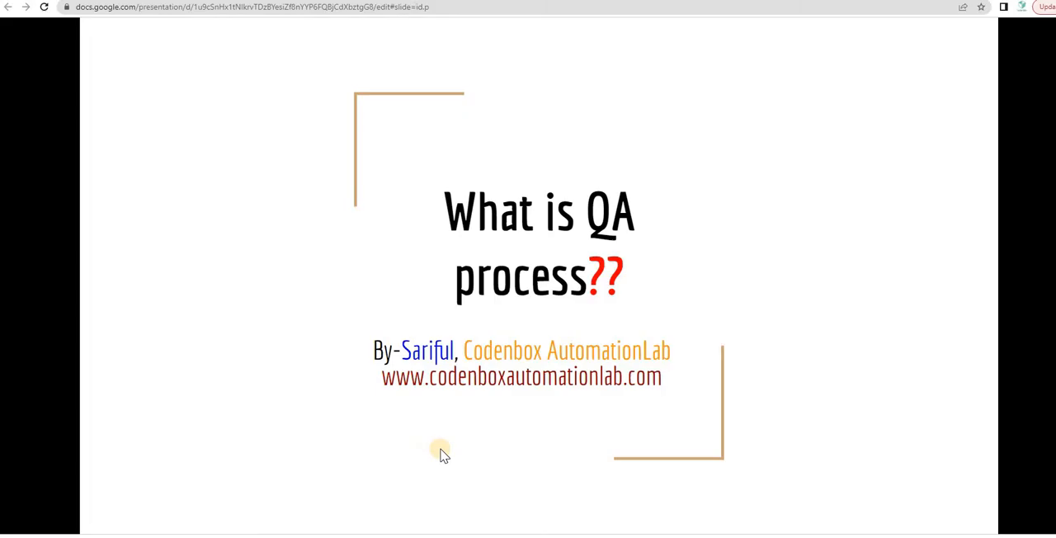
pyautogui.moveTo(528, 453)
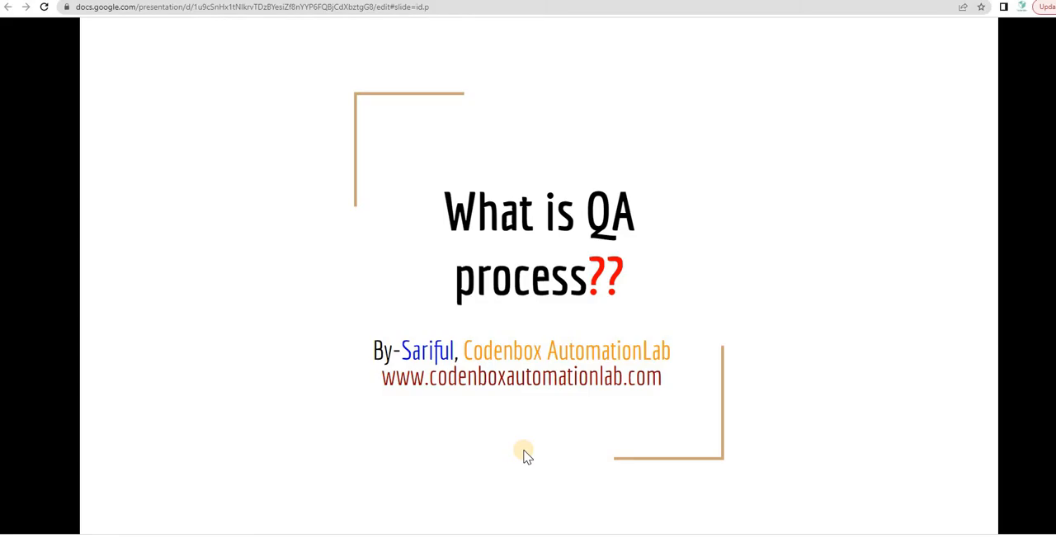
pyautogui.moveTo(518, 442)
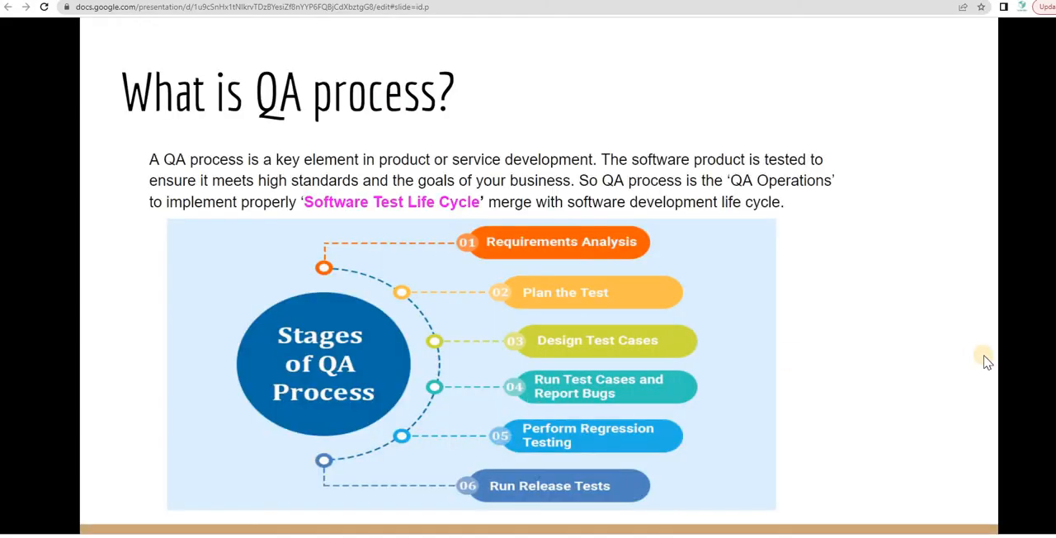
pyautogui.moveTo(970, 365)
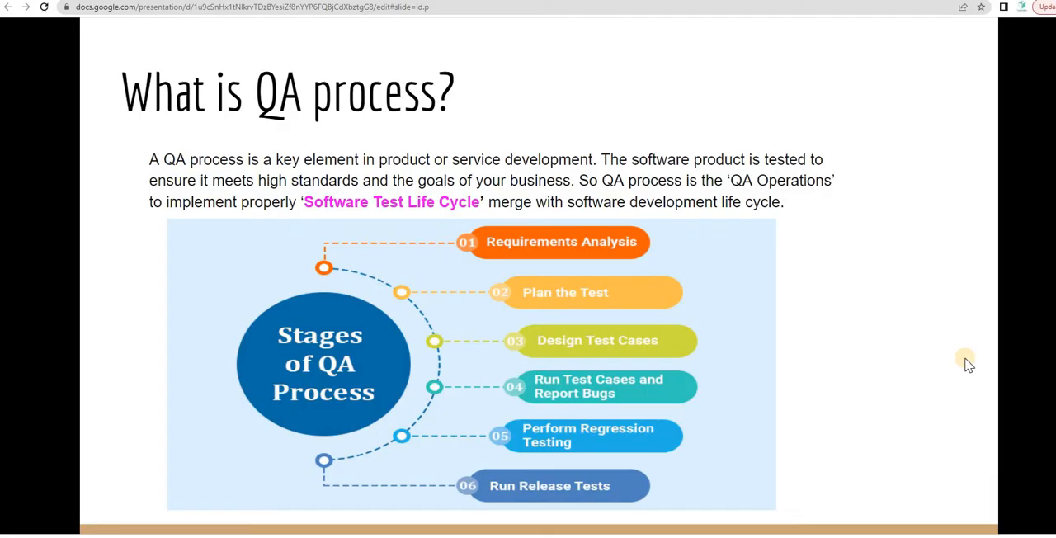
pyautogui.moveTo(884, 353)
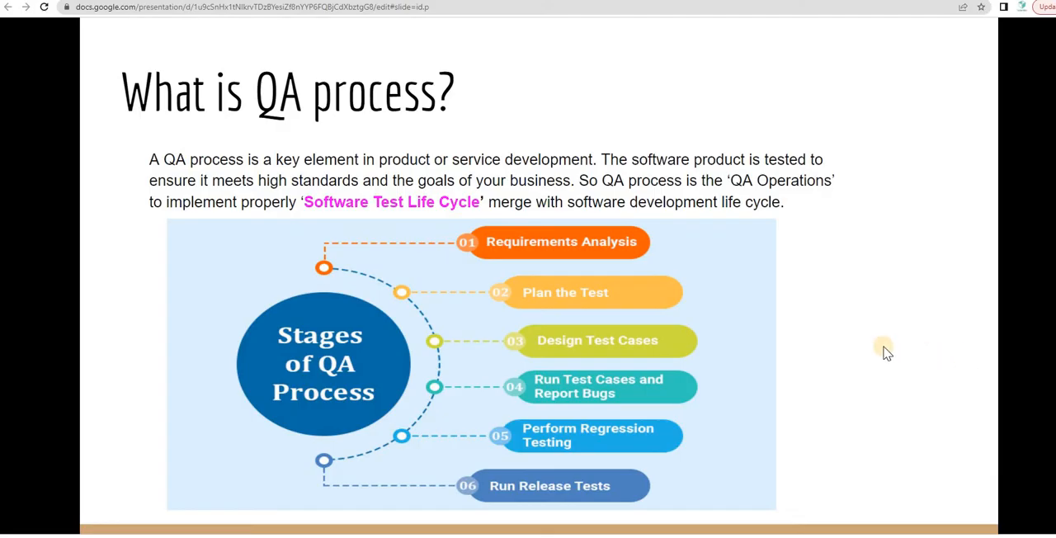
pyautogui.moveTo(796, 277)
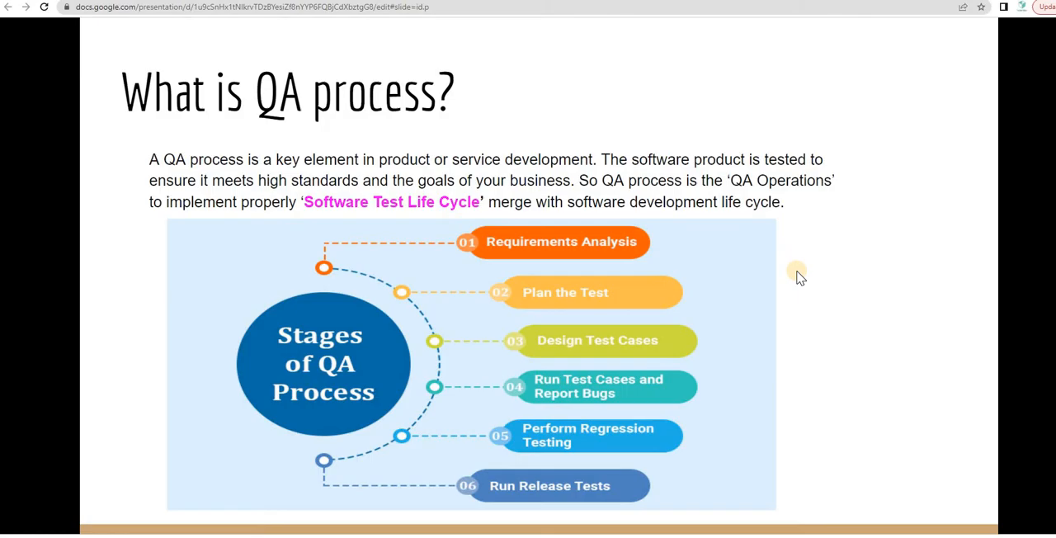
pyautogui.moveTo(822, 185)
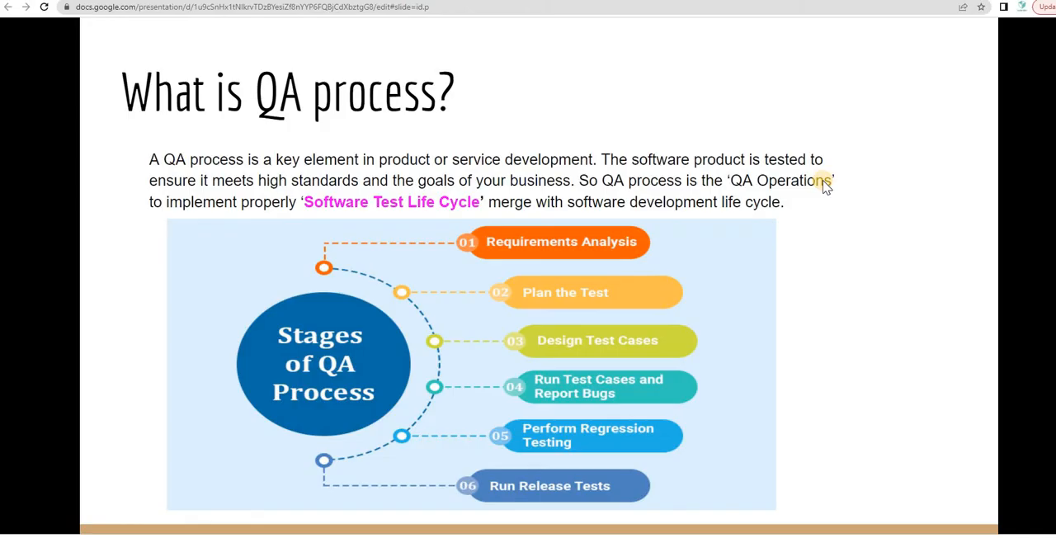
pyautogui.moveTo(323, 207)
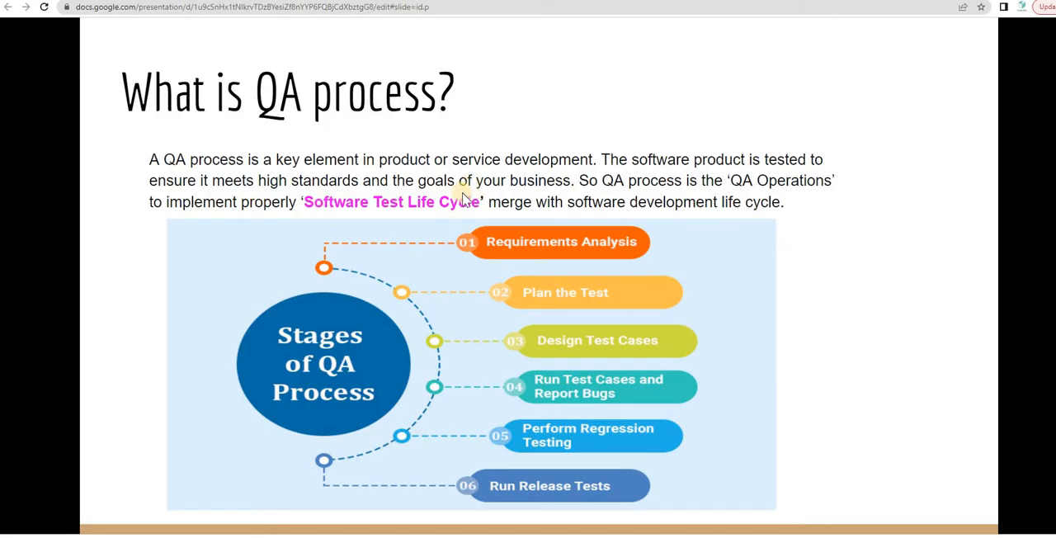
pyautogui.moveTo(788, 240)
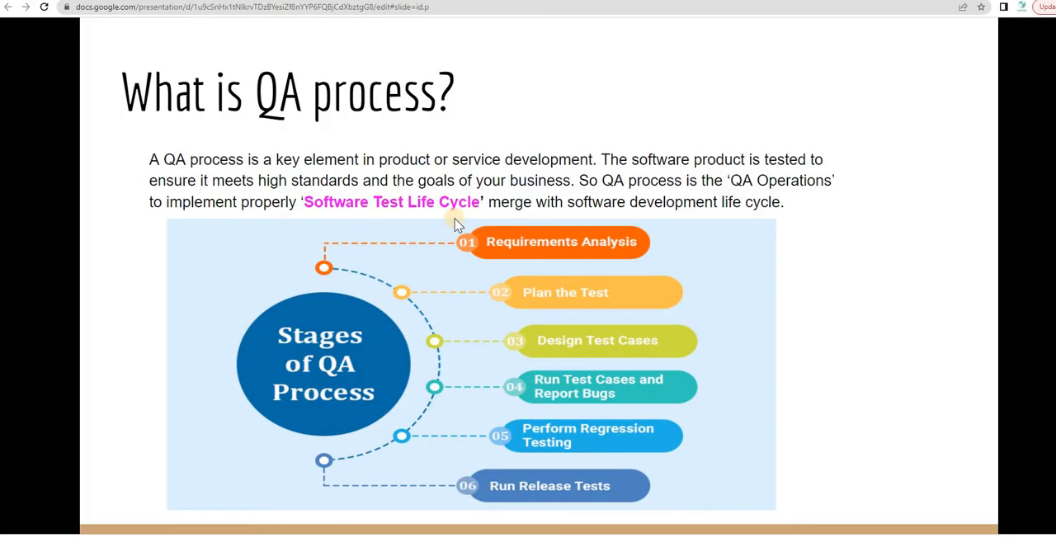
pyautogui.moveTo(301, 208)
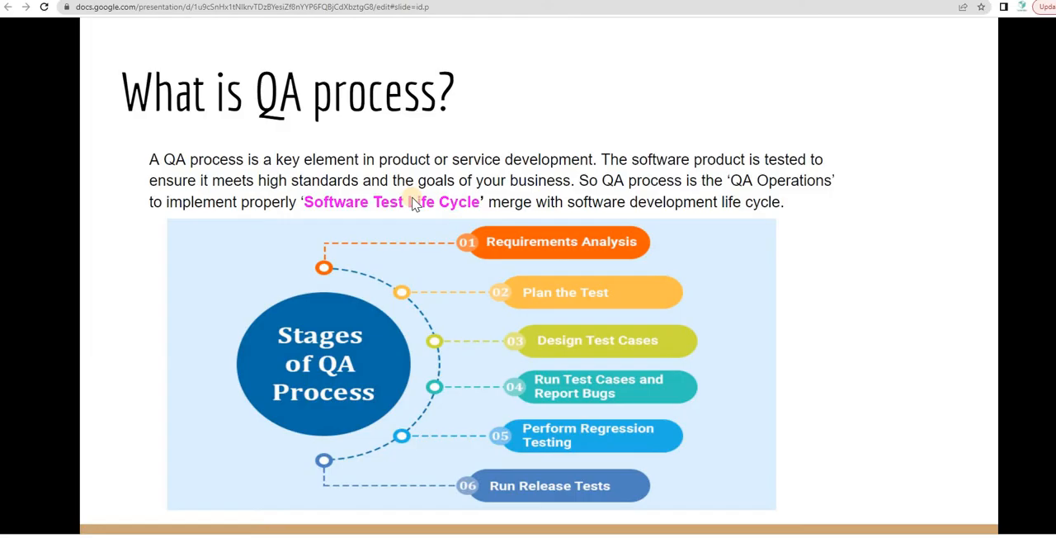
pyautogui.moveTo(382, 234)
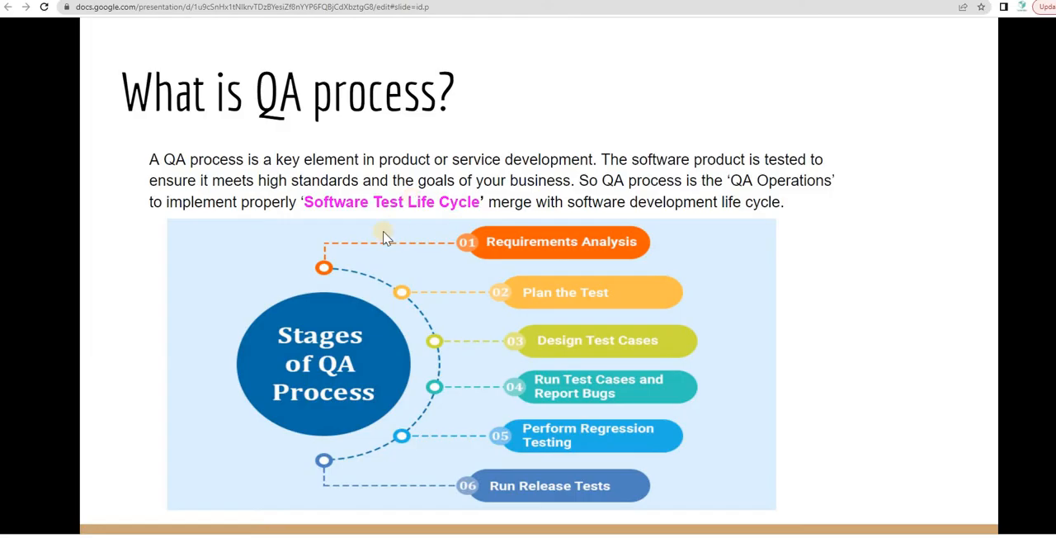
pyautogui.moveTo(465, 206)
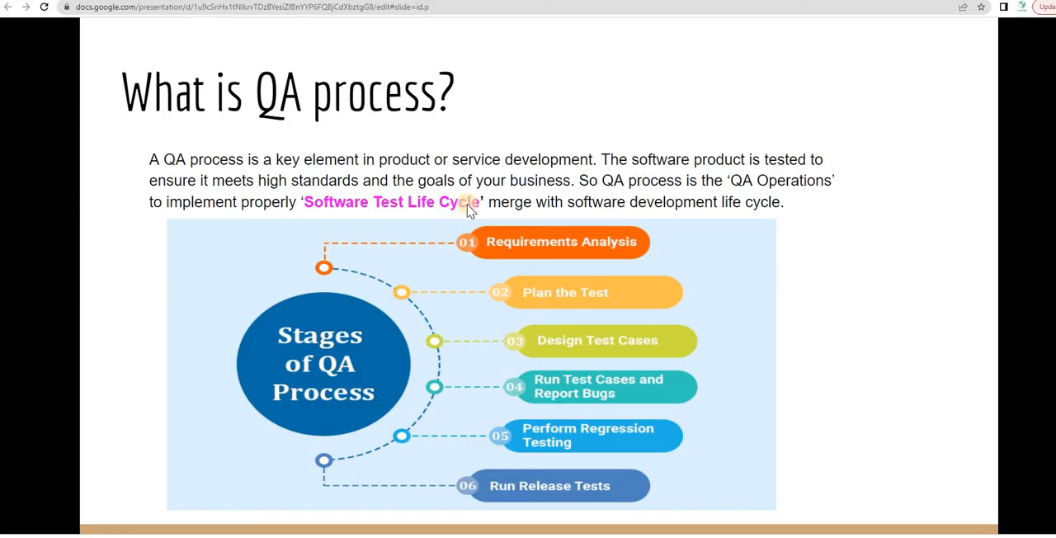
pyautogui.moveTo(367, 223)
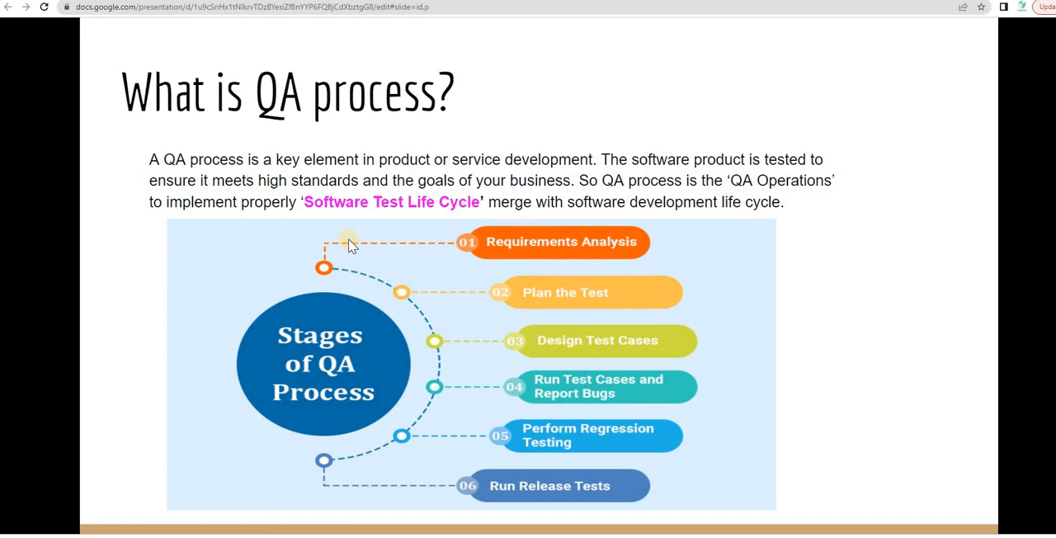
pyautogui.moveTo(409, 336)
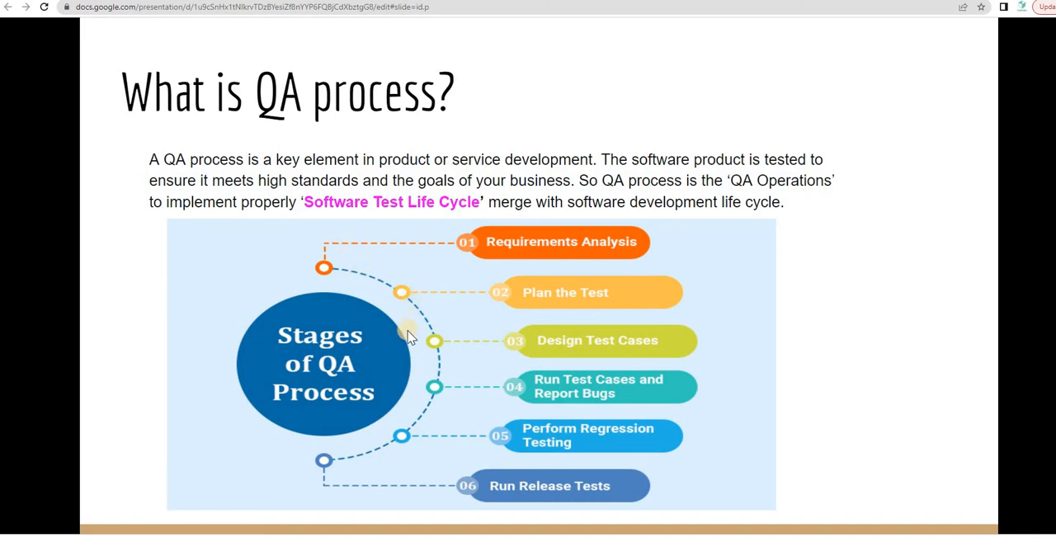
pyautogui.moveTo(370, 389)
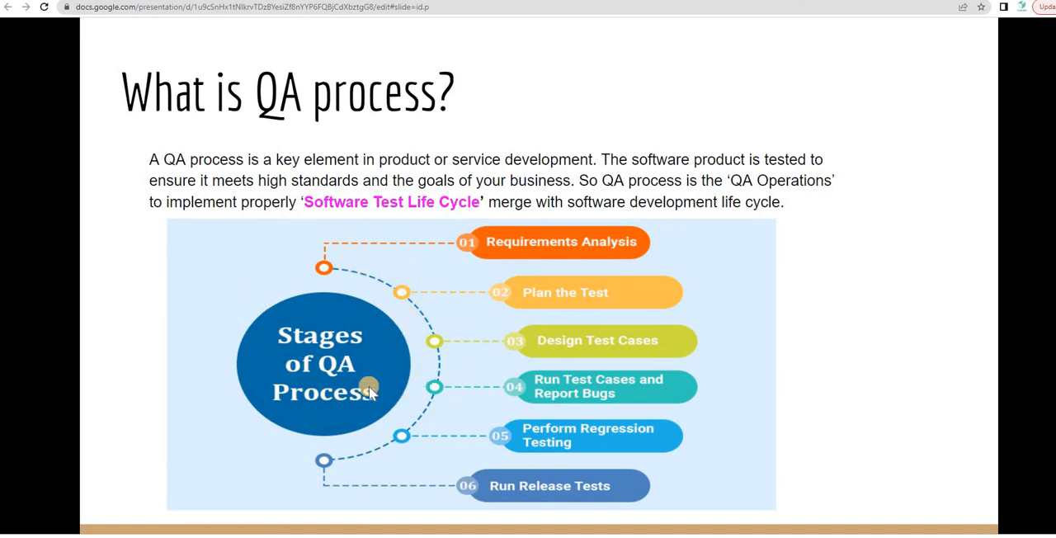
pyautogui.moveTo(404, 183)
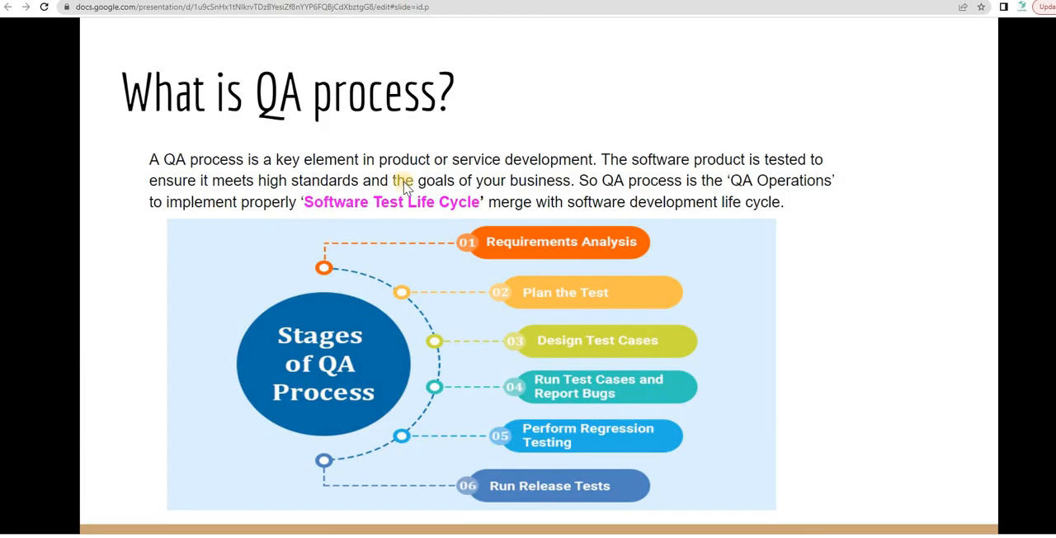
pyautogui.moveTo(614, 333)
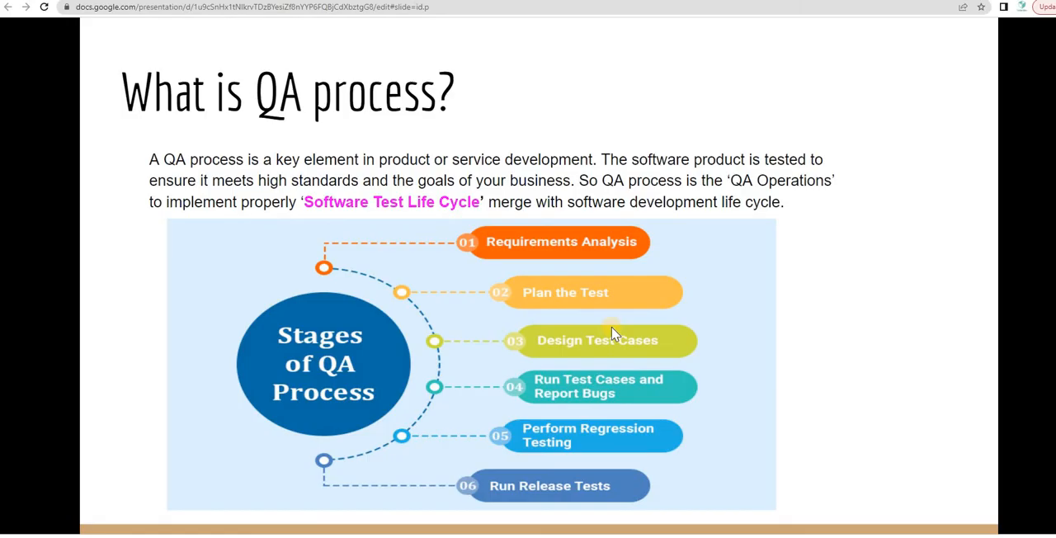
pyautogui.moveTo(564, 281)
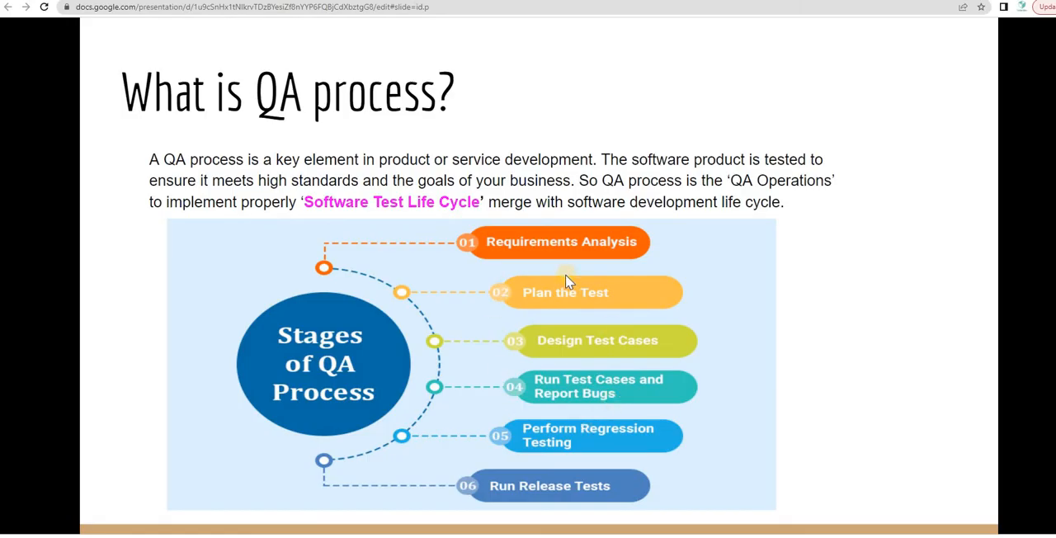
pyautogui.moveTo(520, 254)
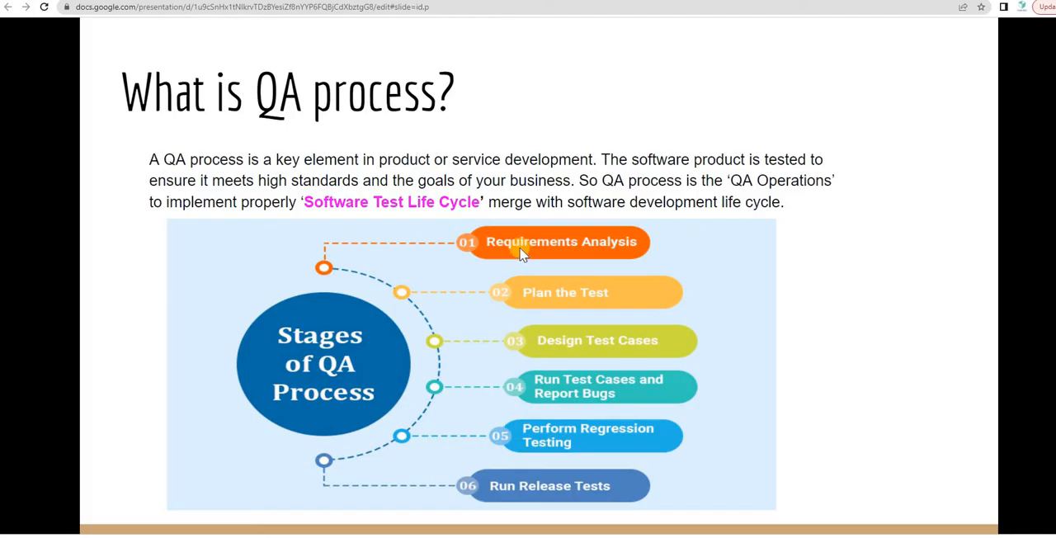
pyautogui.moveTo(515, 258)
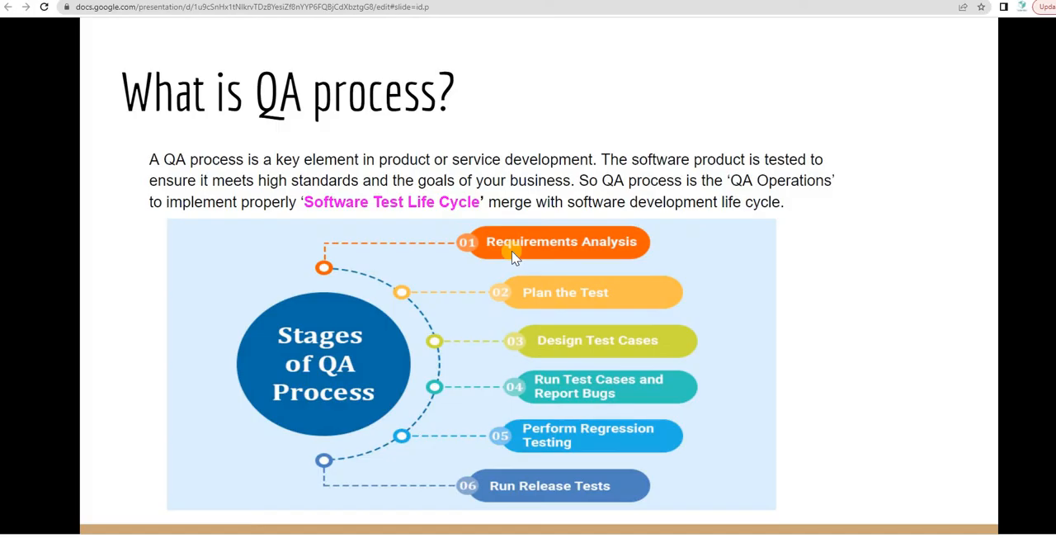
pyautogui.moveTo(591, 330)
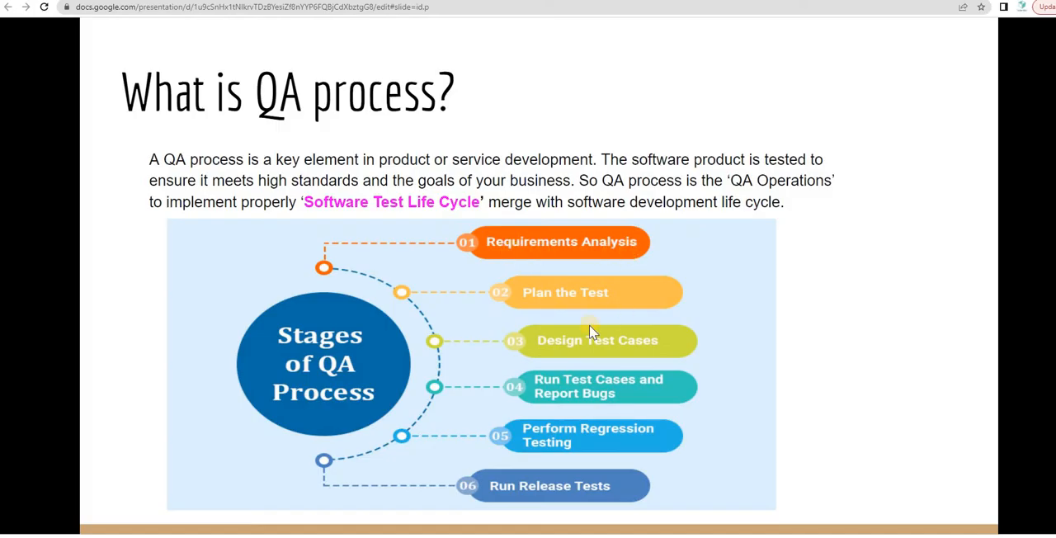
pyautogui.moveTo(614, 310)
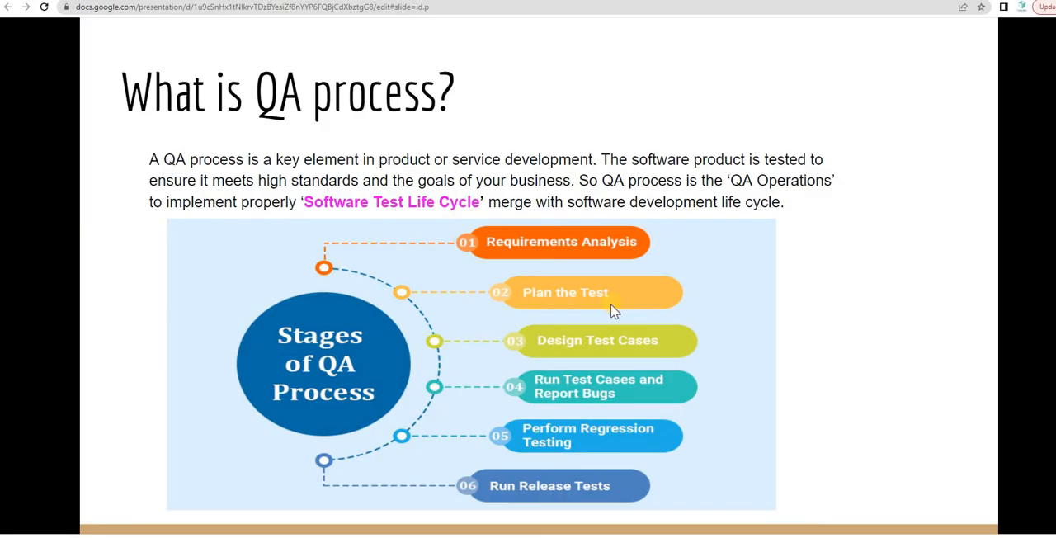
pyautogui.moveTo(581, 359)
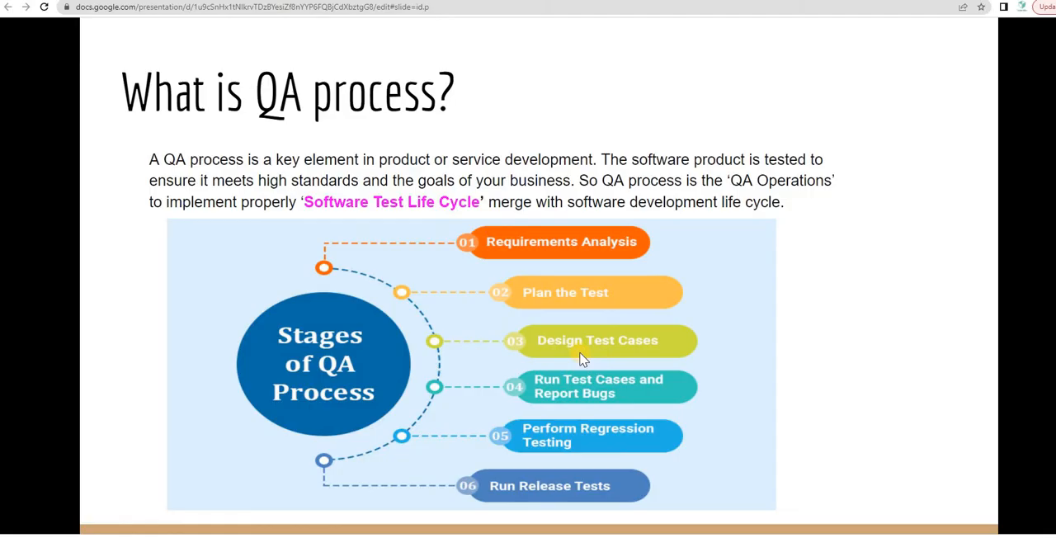
pyautogui.moveTo(621, 313)
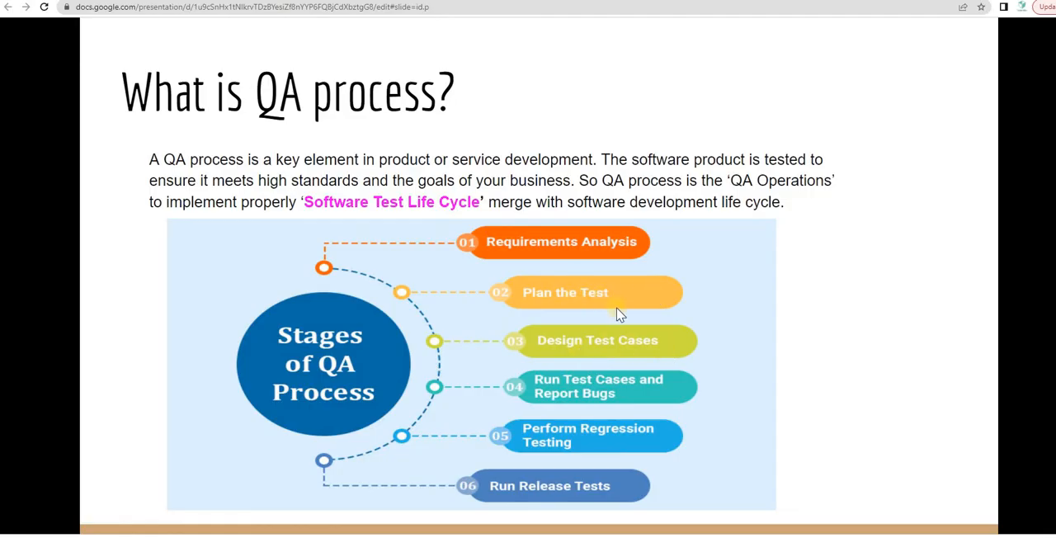
pyautogui.moveTo(630, 399)
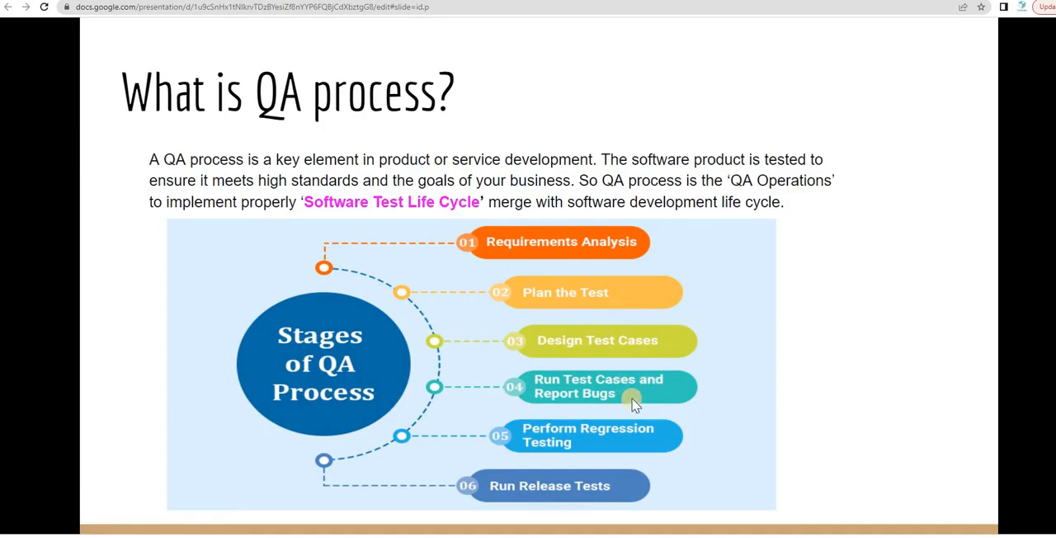
pyautogui.moveTo(611, 403)
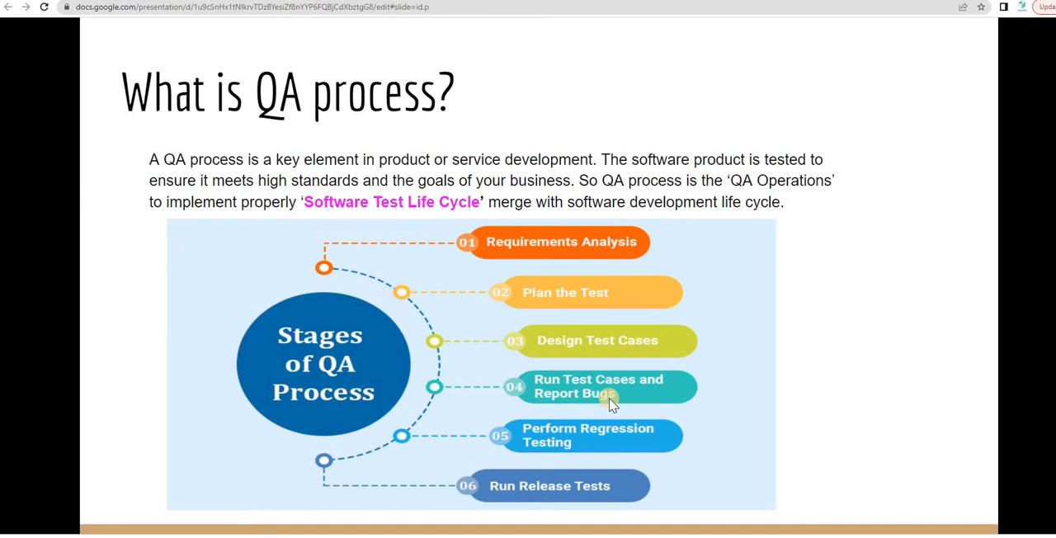
pyautogui.moveTo(640, 444)
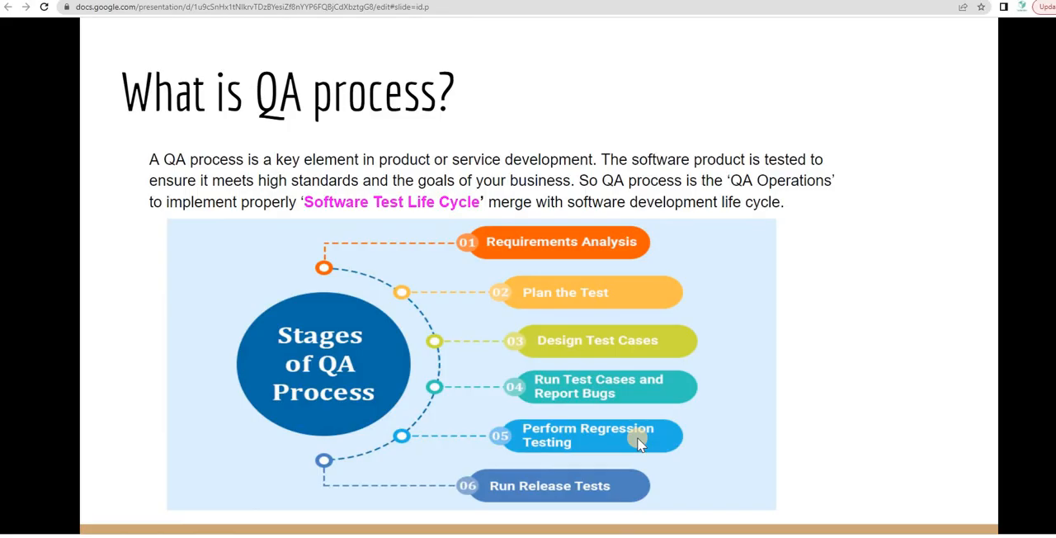
pyautogui.moveTo(609, 499)
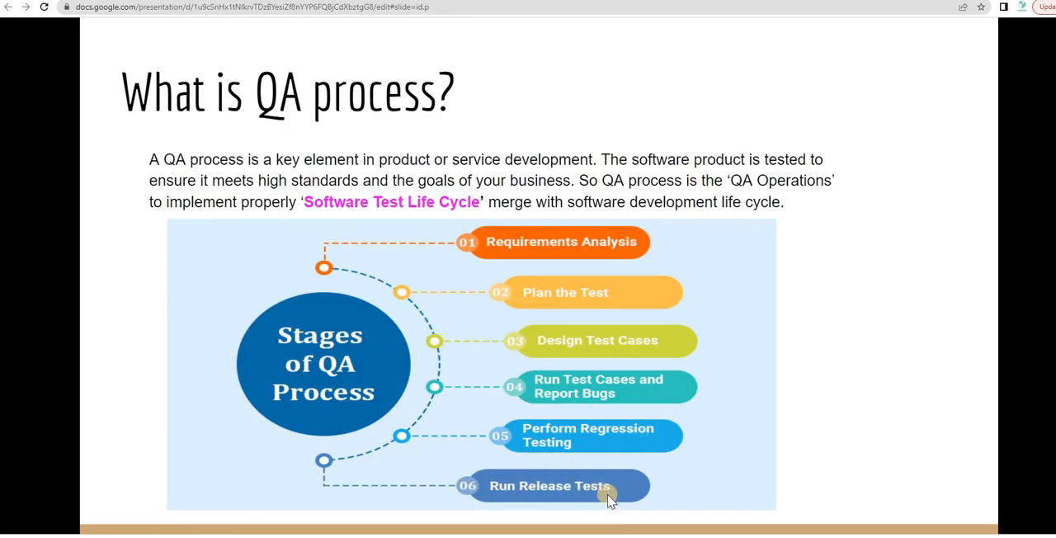
pyautogui.moveTo(629, 429)
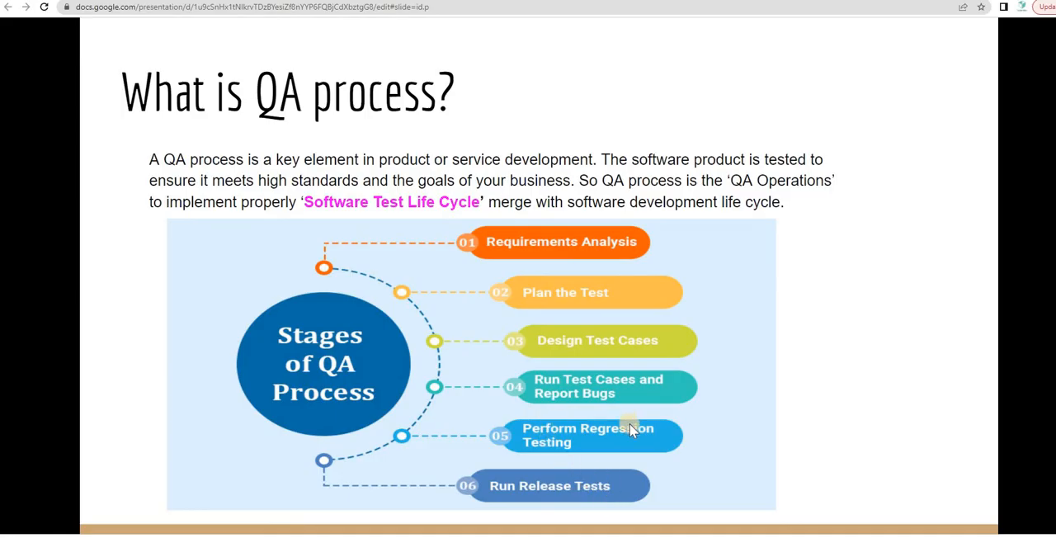
pyautogui.moveTo(607, 446)
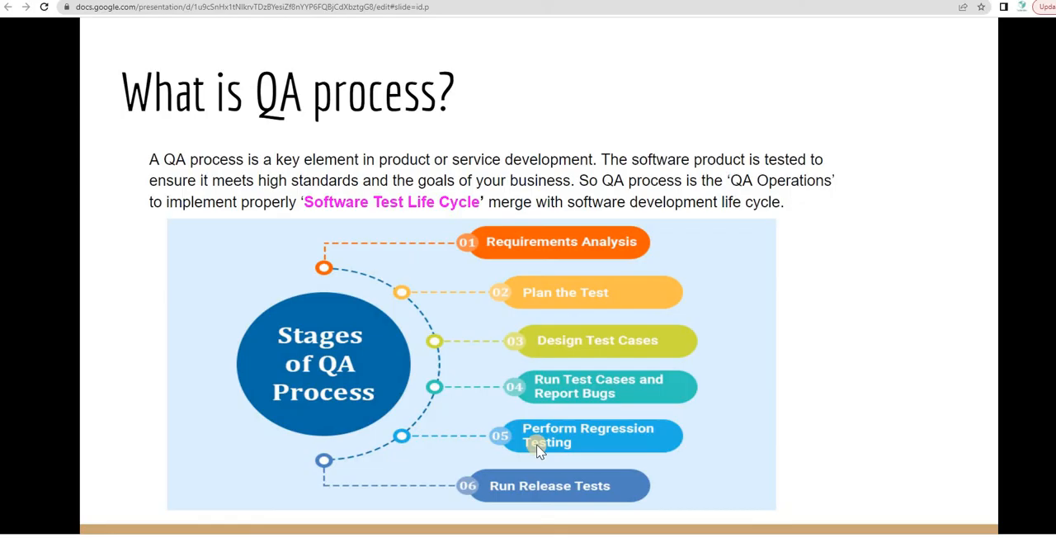
pyautogui.moveTo(614, 439)
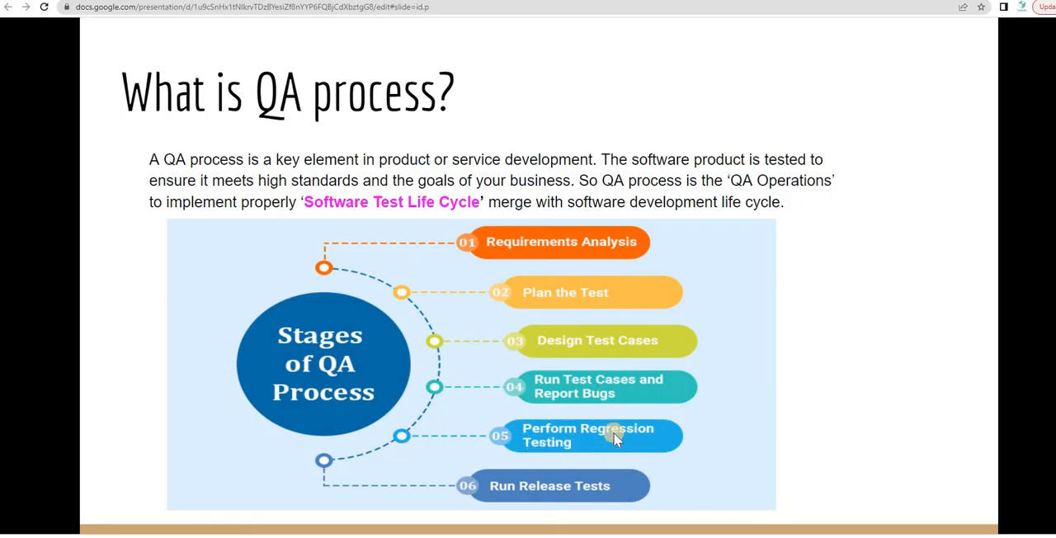
pyautogui.moveTo(574, 492)
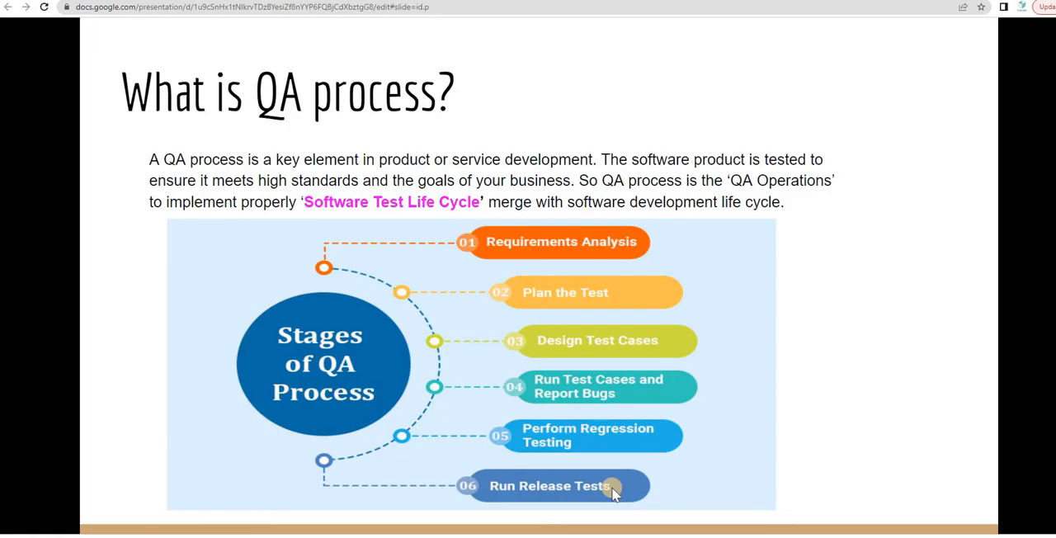
pyautogui.moveTo(527, 241)
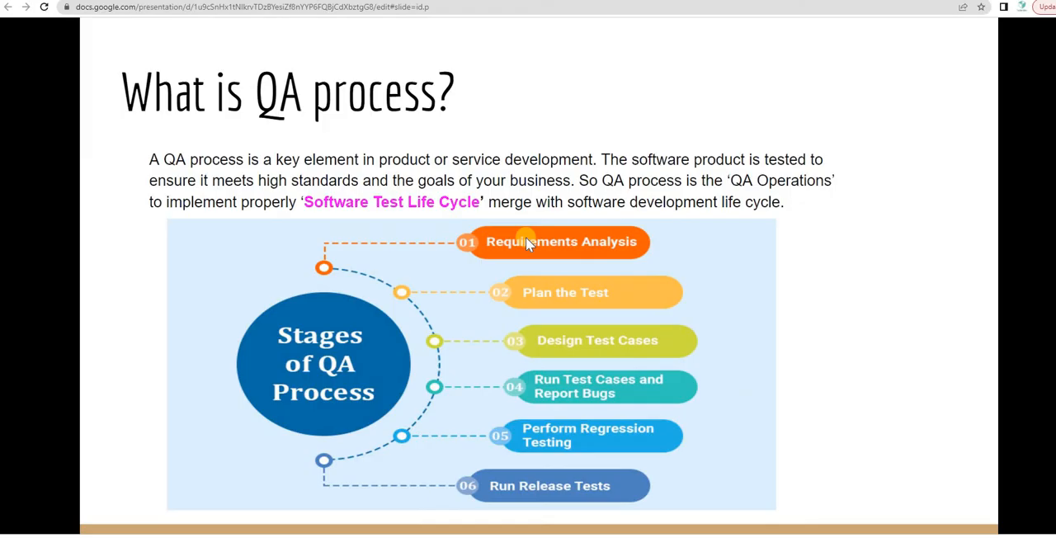
pyautogui.moveTo(482, 393)
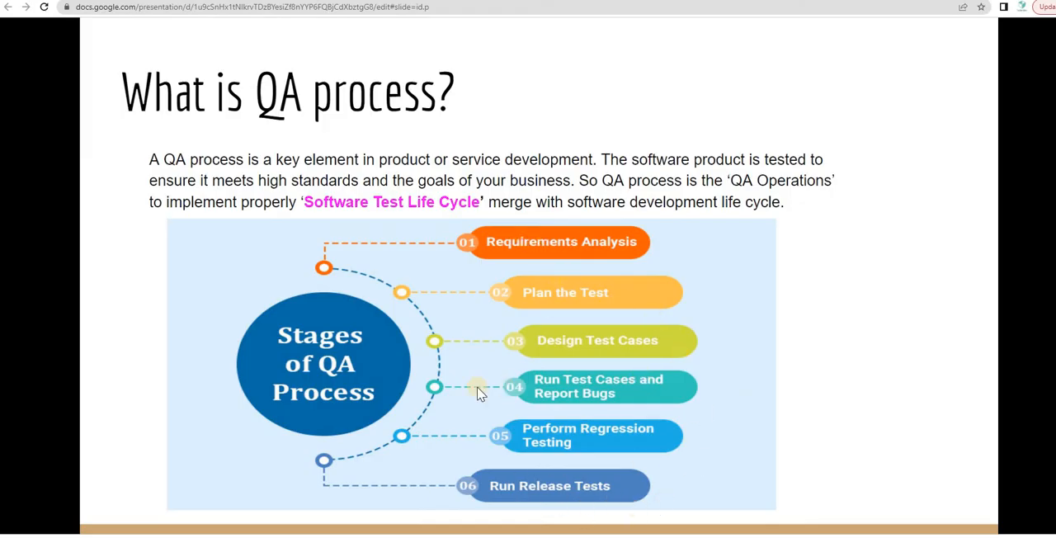
pyautogui.moveTo(463, 239)
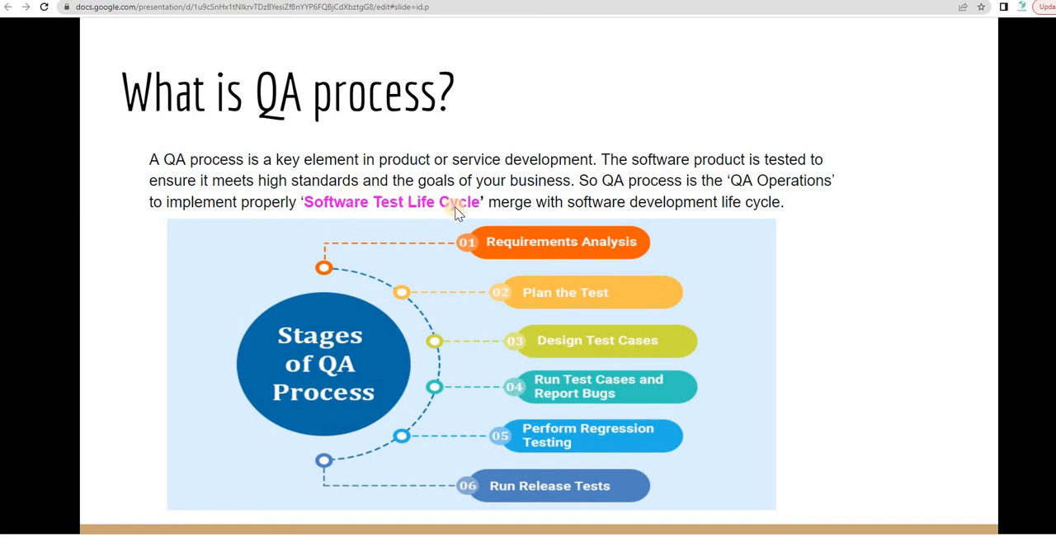
pyautogui.moveTo(743, 405)
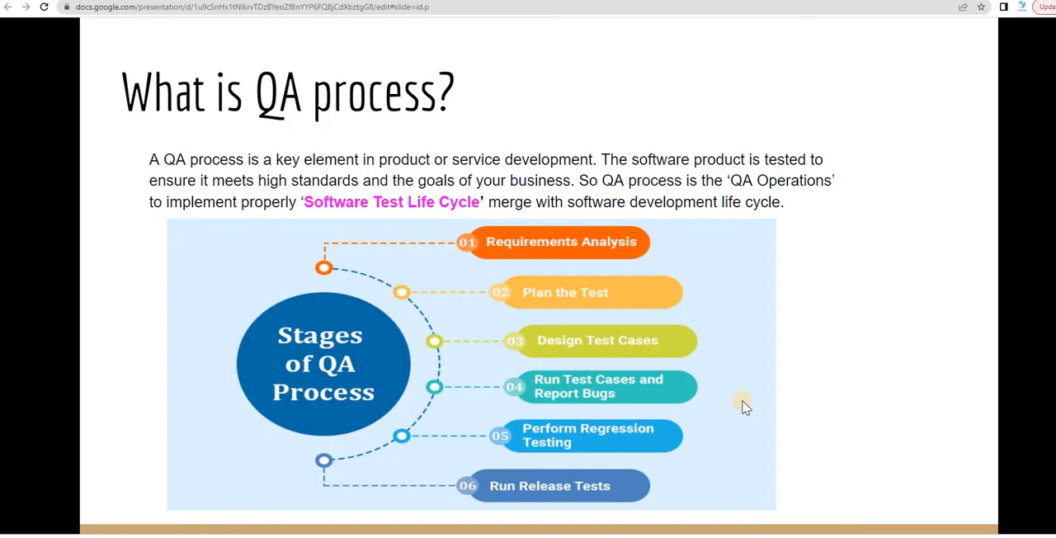
pyautogui.moveTo(739, 407)
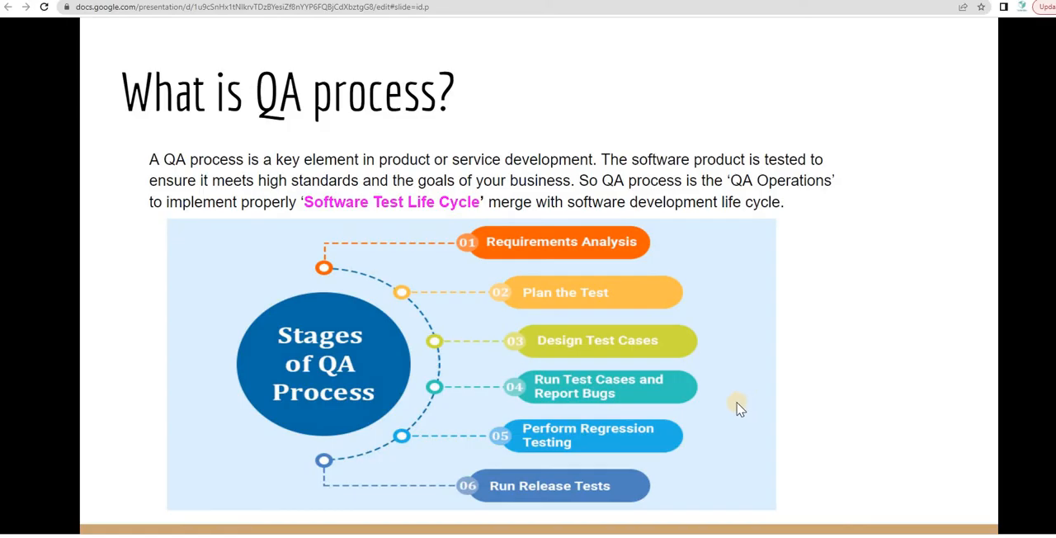
pyautogui.moveTo(750, 390)
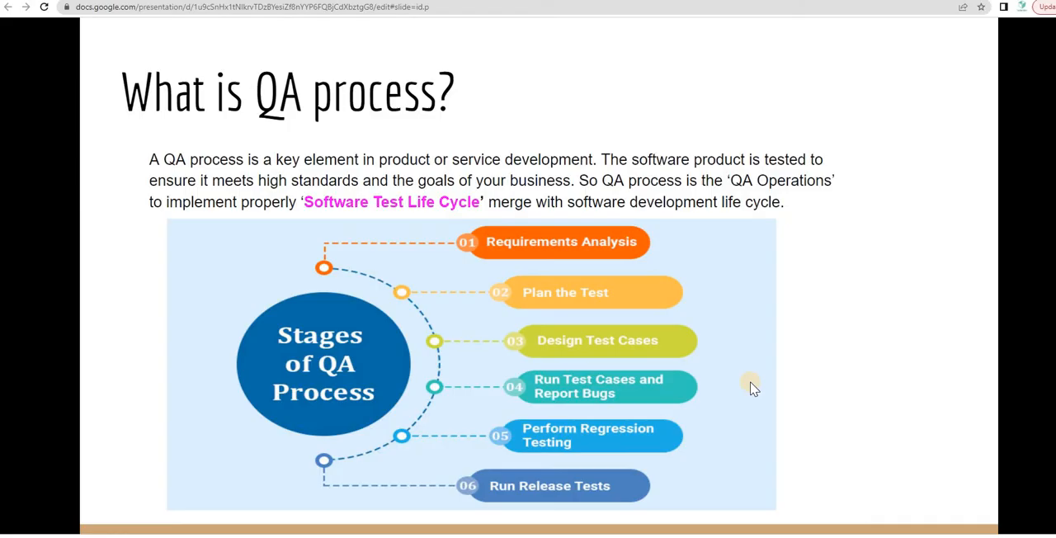
pyautogui.moveTo(736, 393)
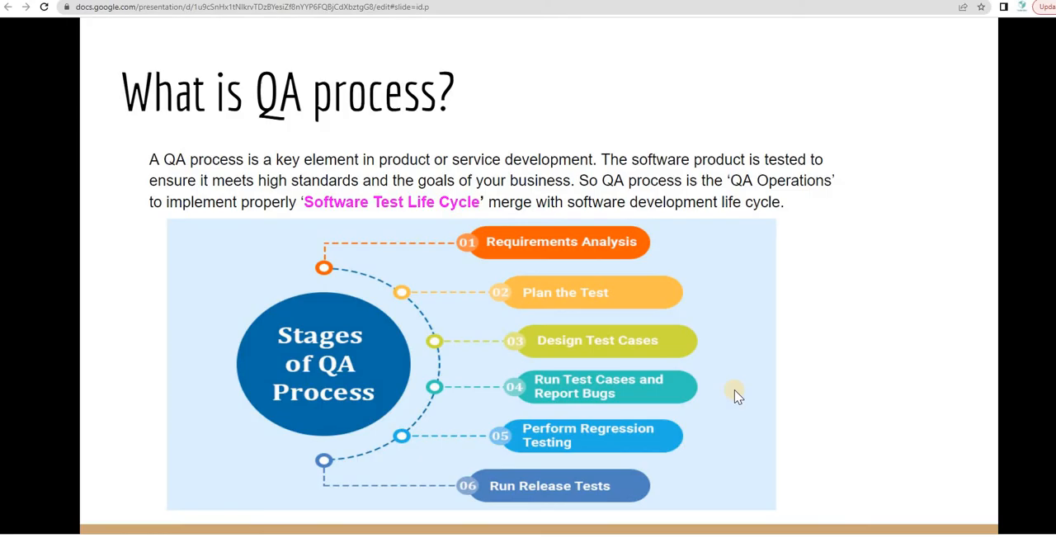
pyautogui.moveTo(708, 383)
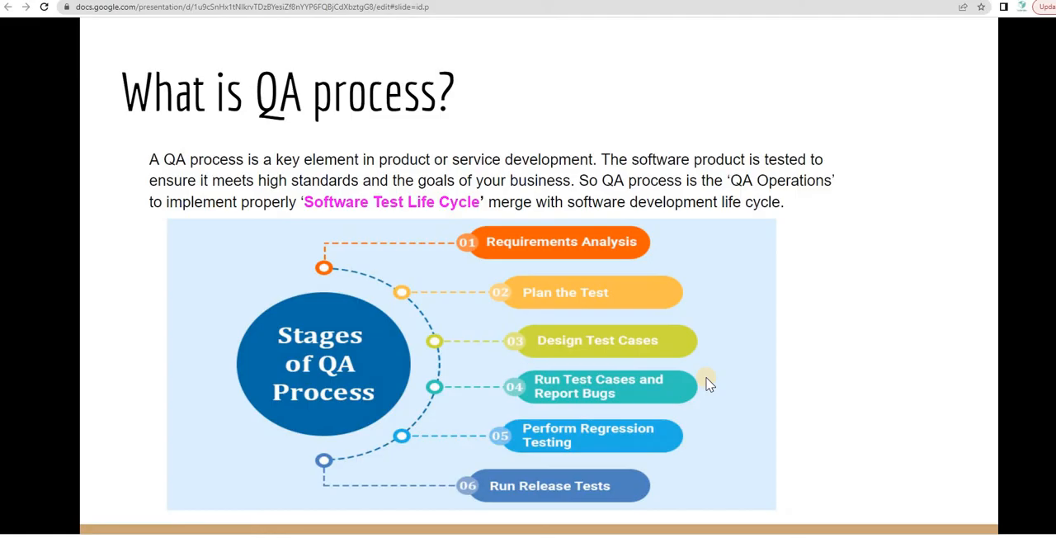
pyautogui.moveTo(340, 225)
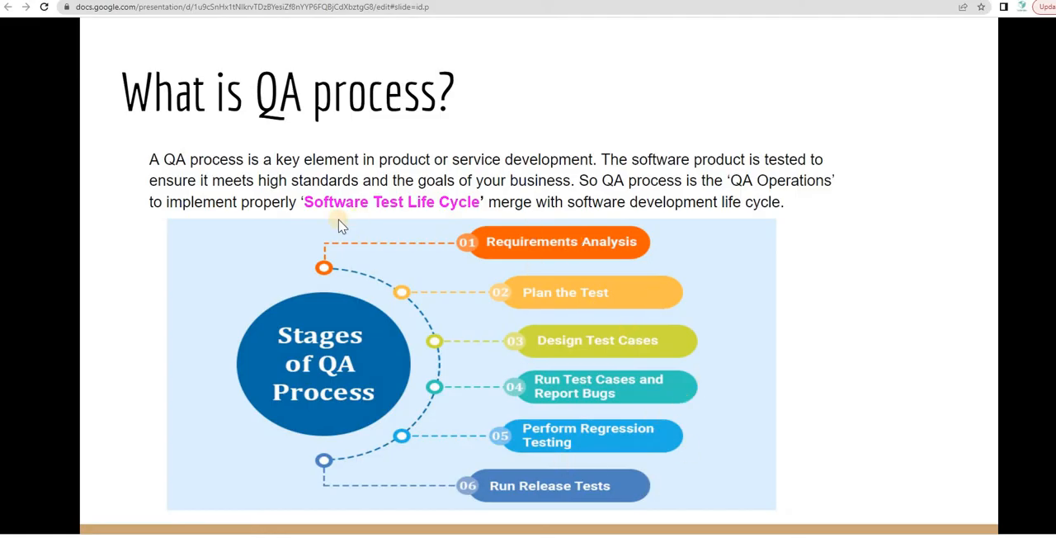
pyautogui.moveTo(779, 362)
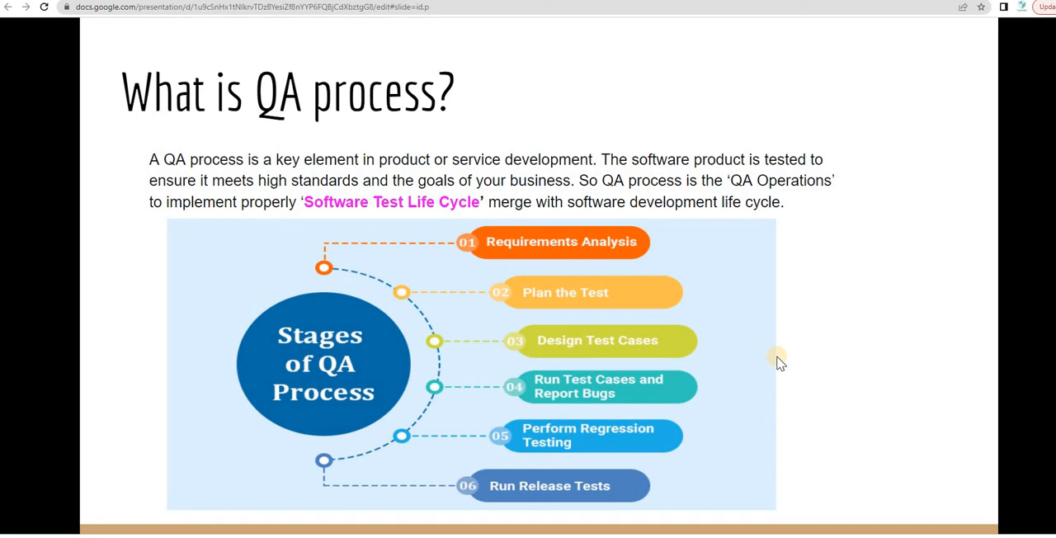
pyautogui.moveTo(789, 362)
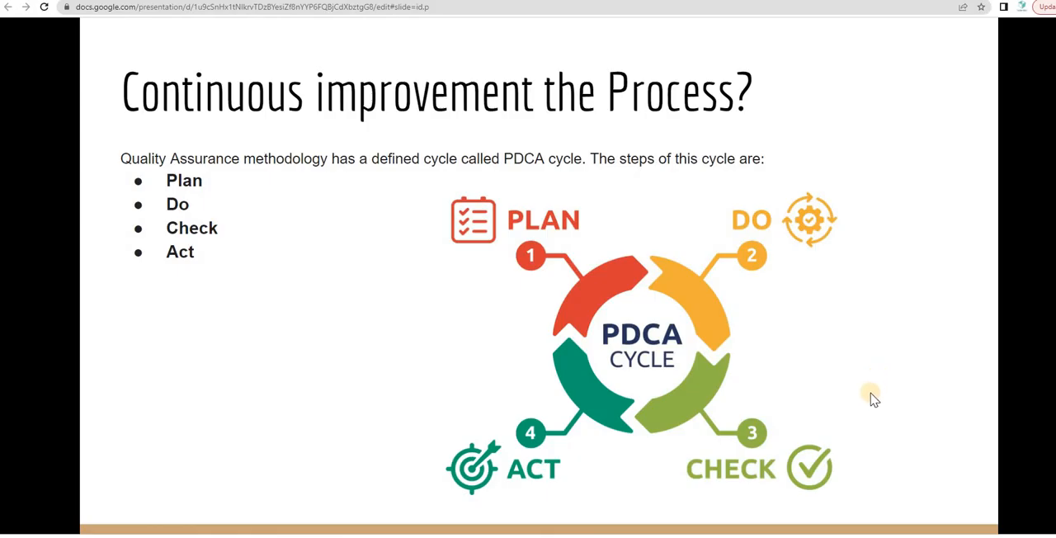
pyautogui.moveTo(792, 334)
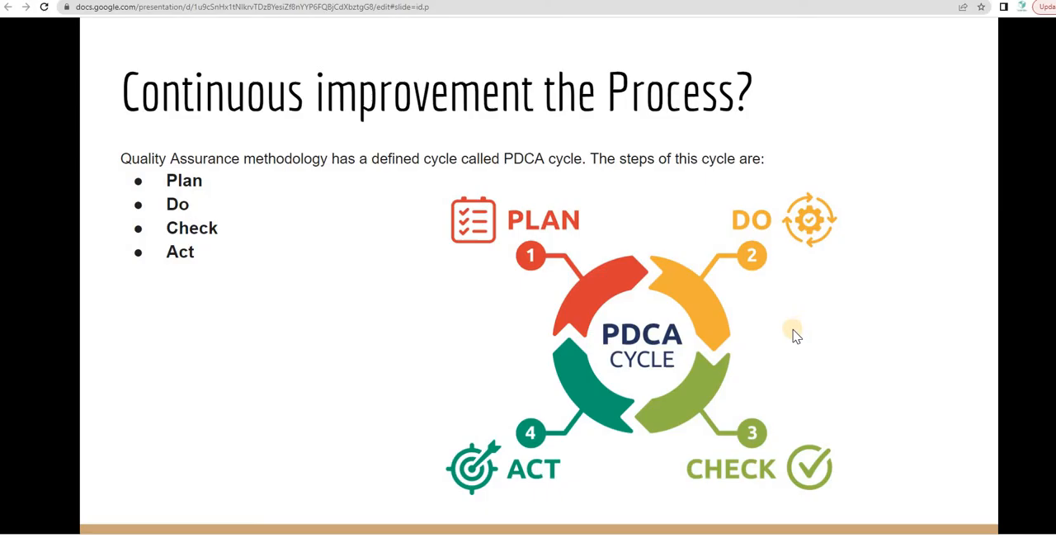
pyautogui.moveTo(774, 369)
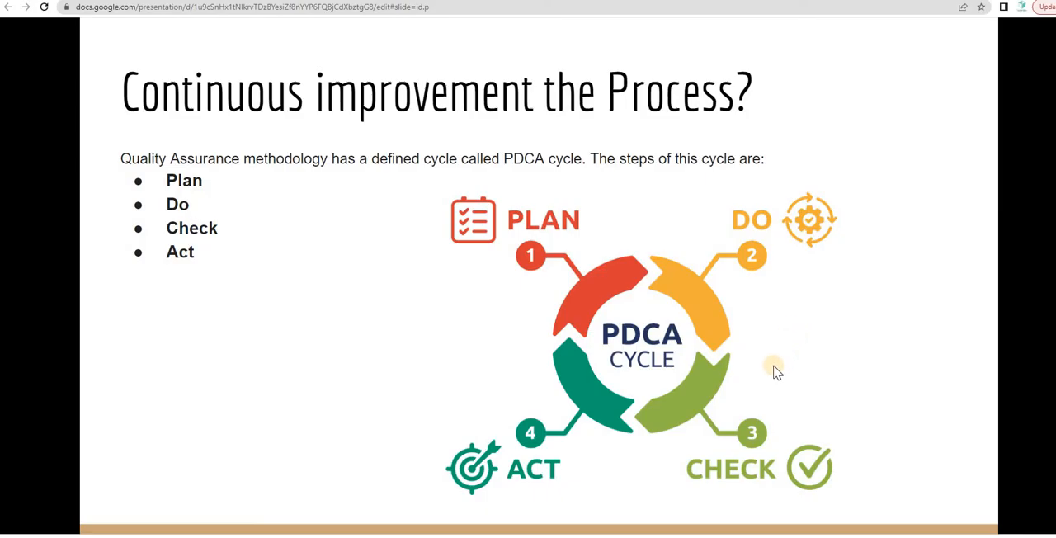
pyautogui.moveTo(768, 376)
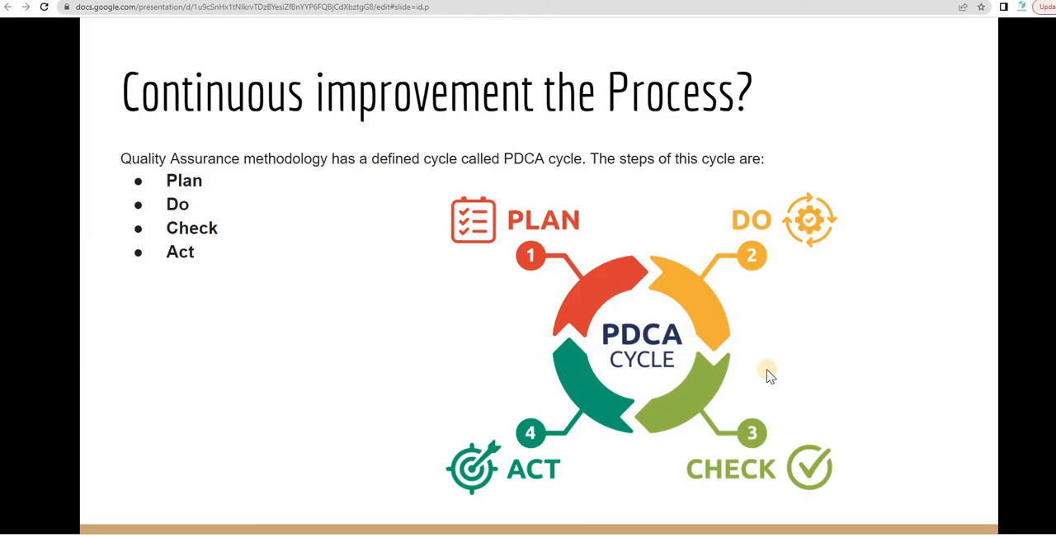
pyautogui.moveTo(759, 389)
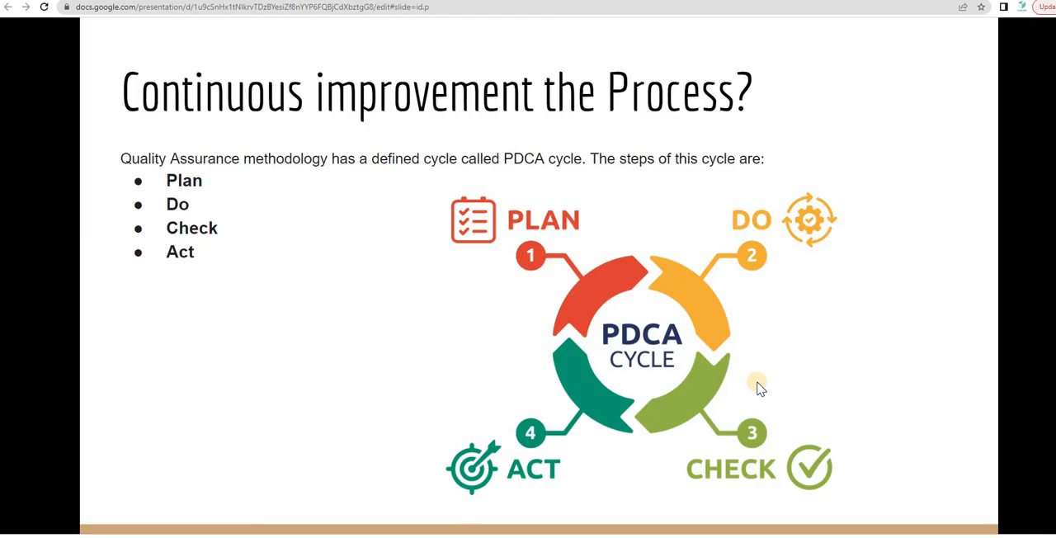
pyautogui.moveTo(625, 378)
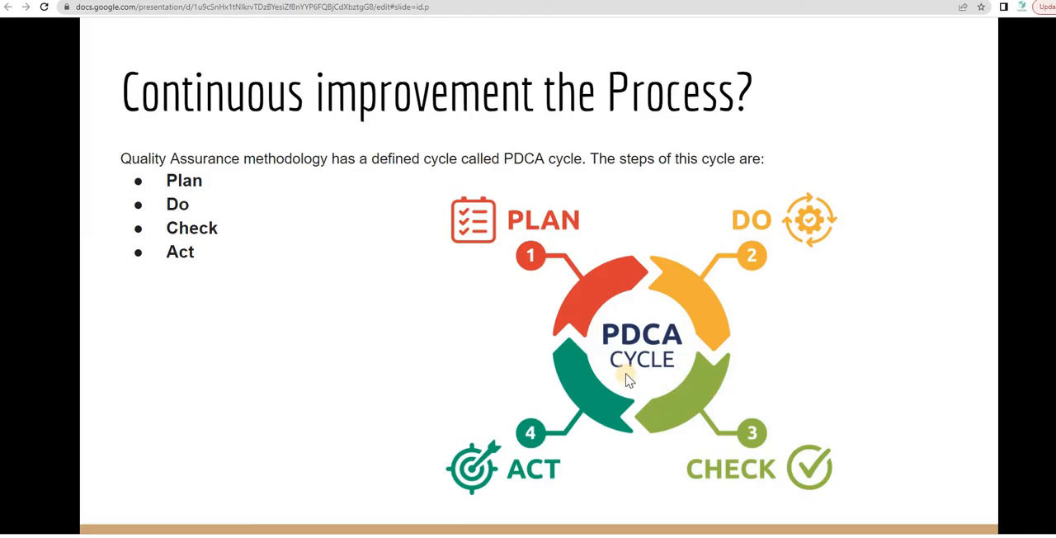
pyautogui.moveTo(614, 378)
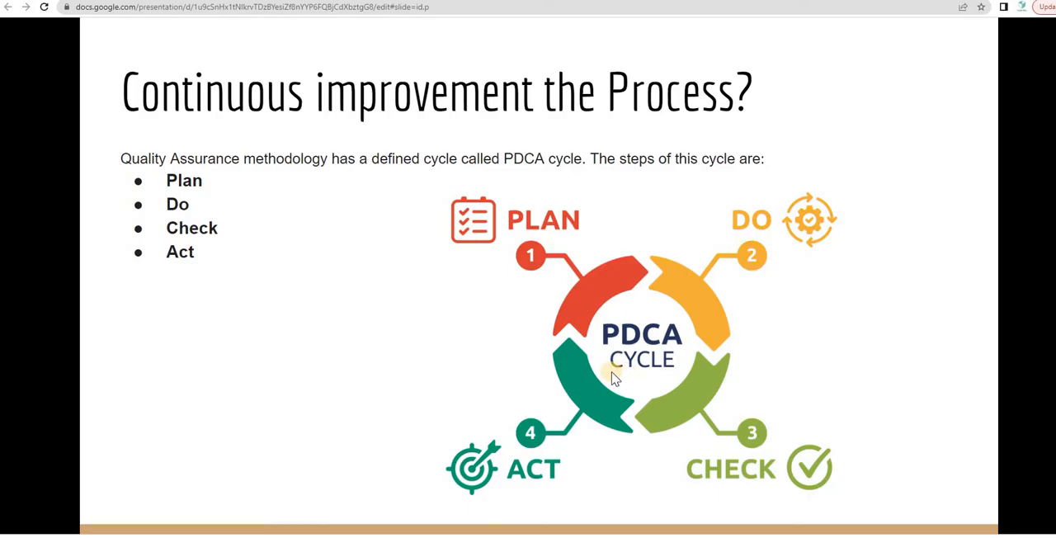
pyautogui.moveTo(586, 366)
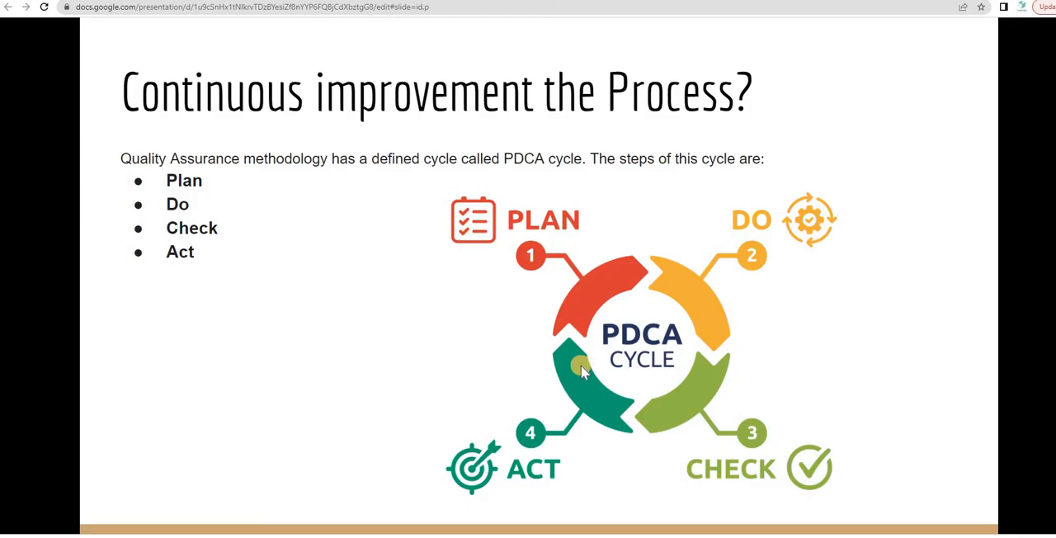
pyautogui.moveTo(555, 266)
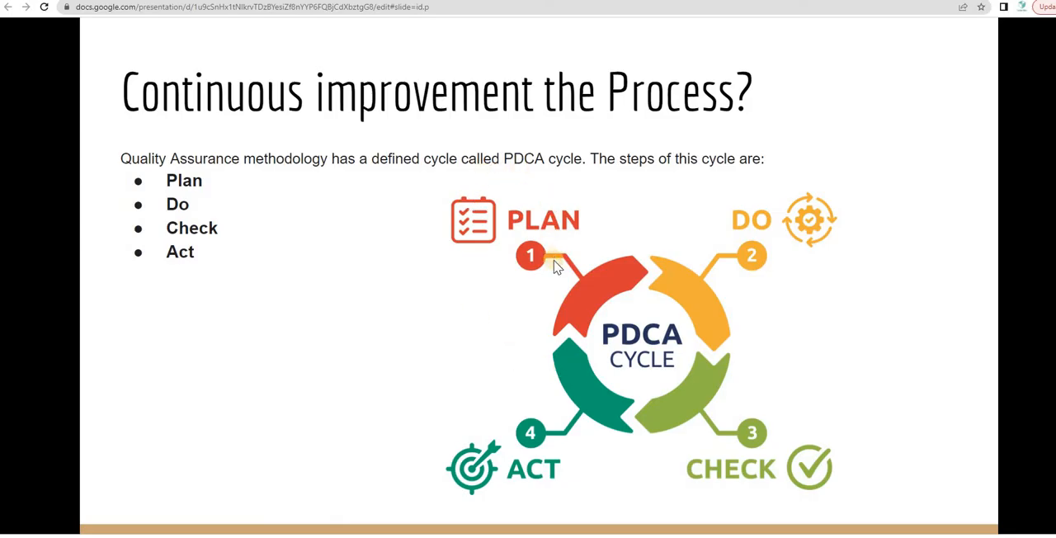
pyautogui.moveTo(551, 278)
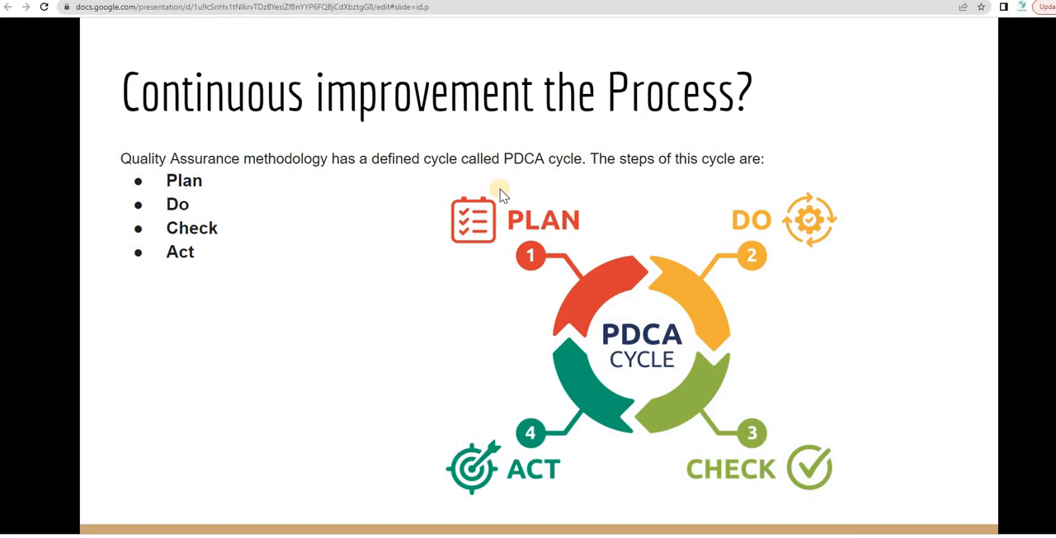
pyautogui.moveTo(258, 254)
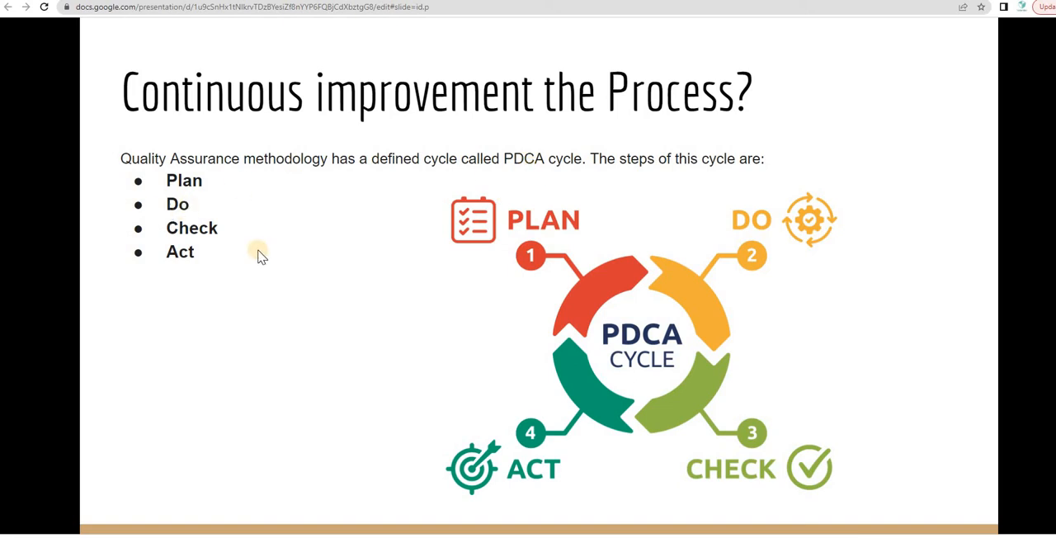
pyautogui.moveTo(216, 278)
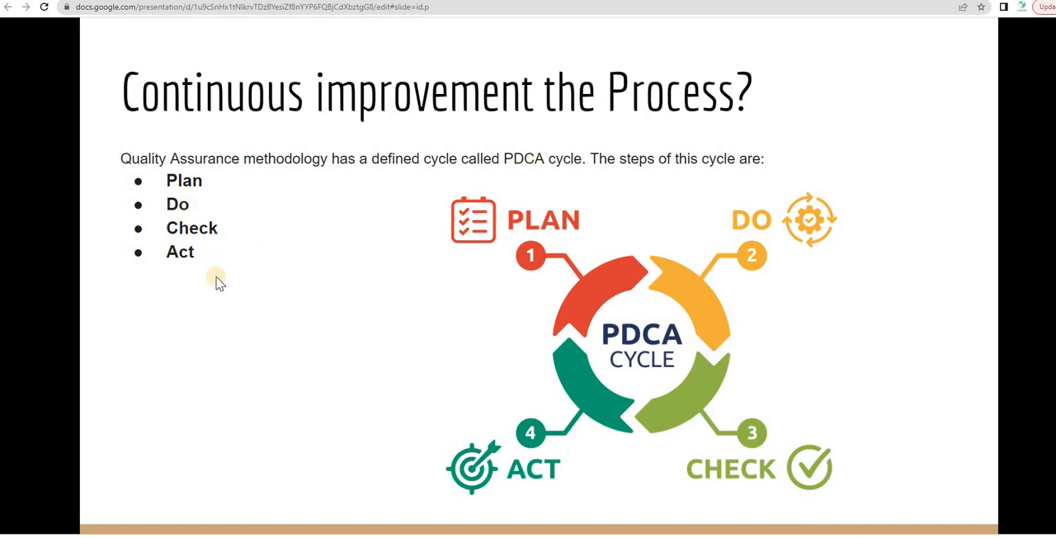
pyautogui.moveTo(227, 272)
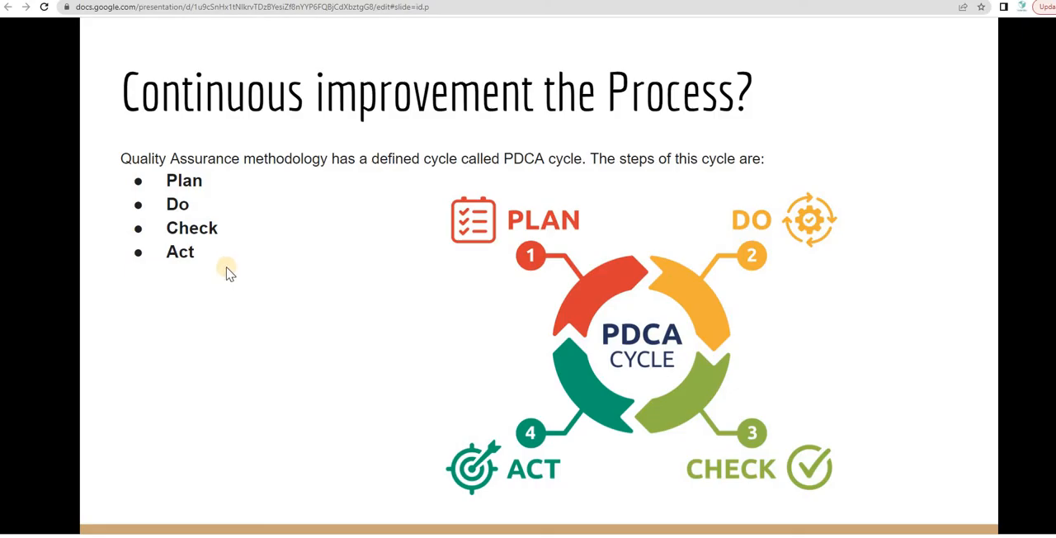
pyautogui.moveTo(212, 238)
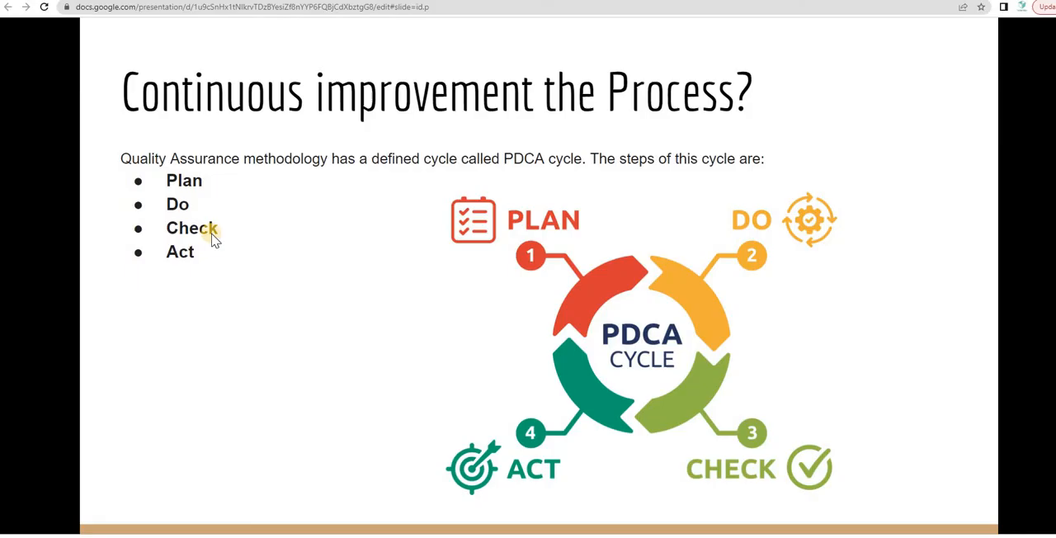
pyautogui.moveTo(560, 184)
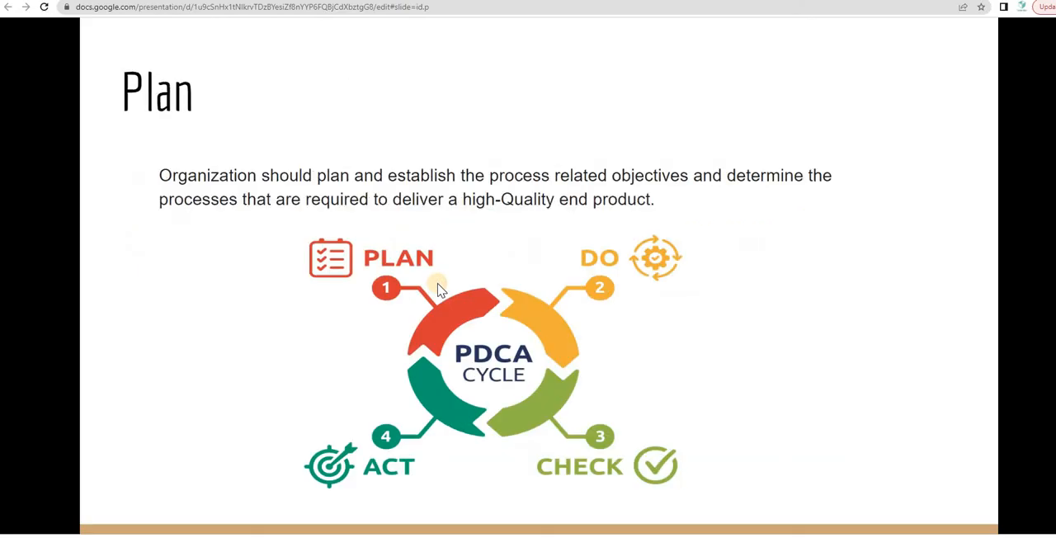
pyautogui.moveTo(444, 301)
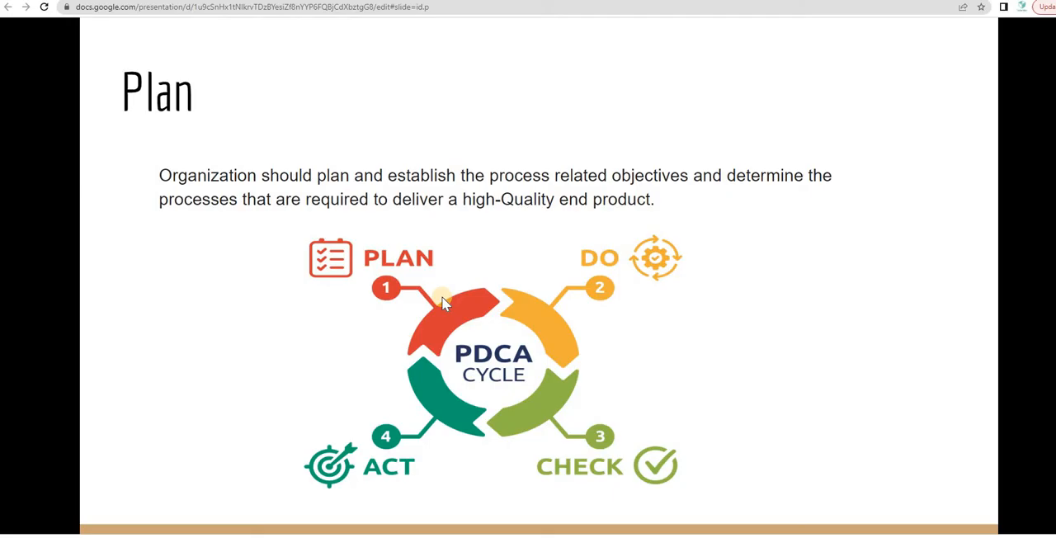
pyautogui.moveTo(436, 312)
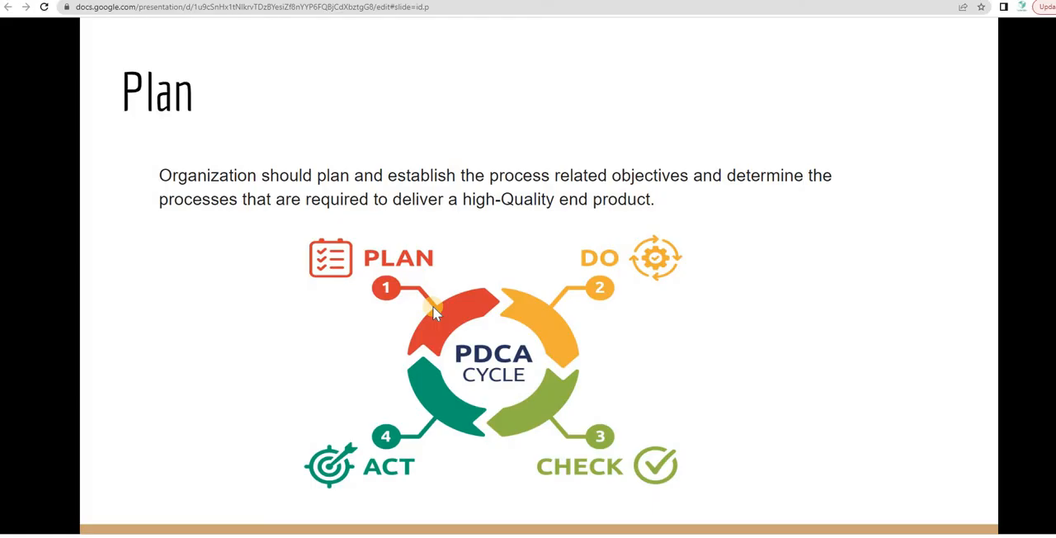
pyautogui.moveTo(393, 327)
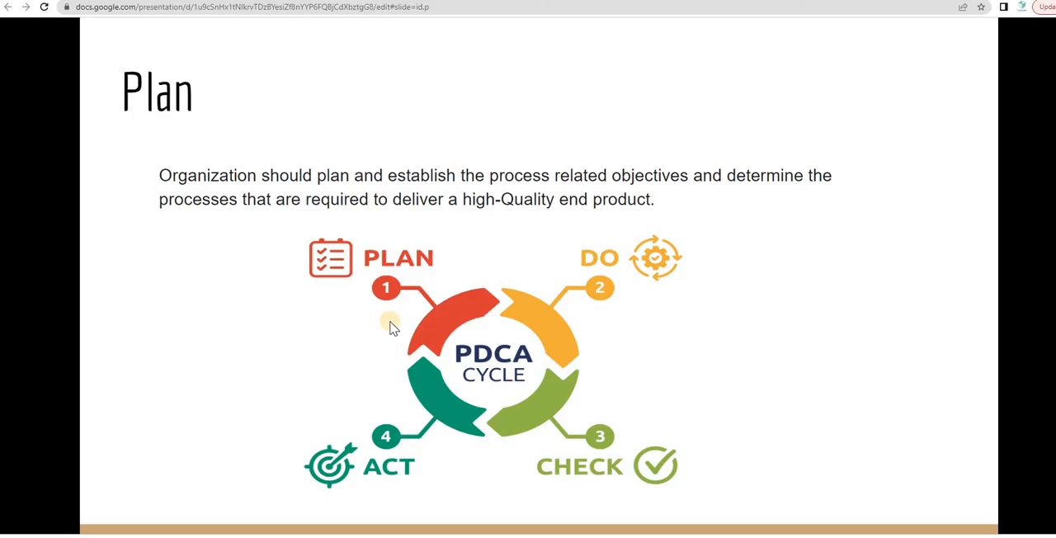
pyautogui.moveTo(444, 297)
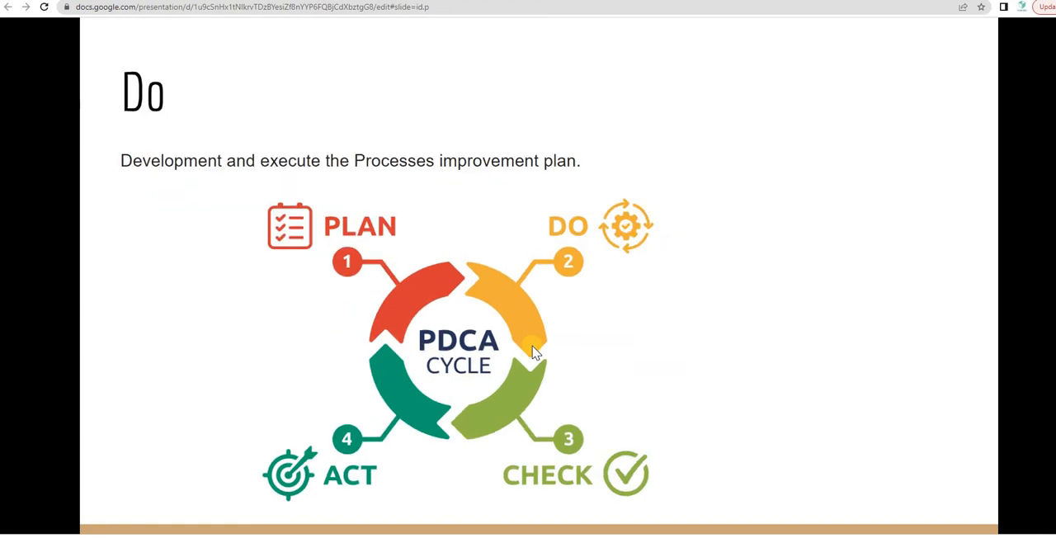
pyautogui.moveTo(528, 350)
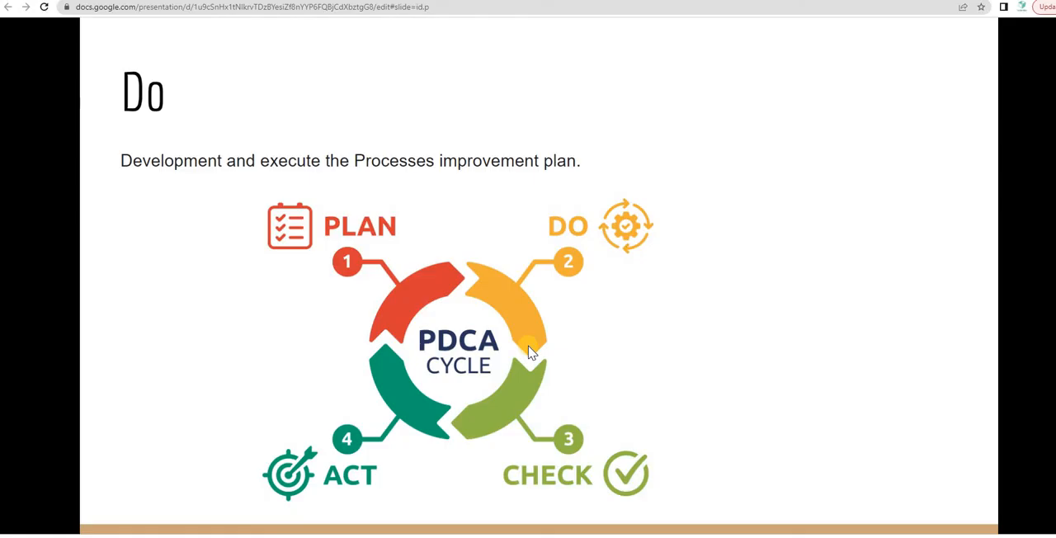
pyautogui.moveTo(604, 332)
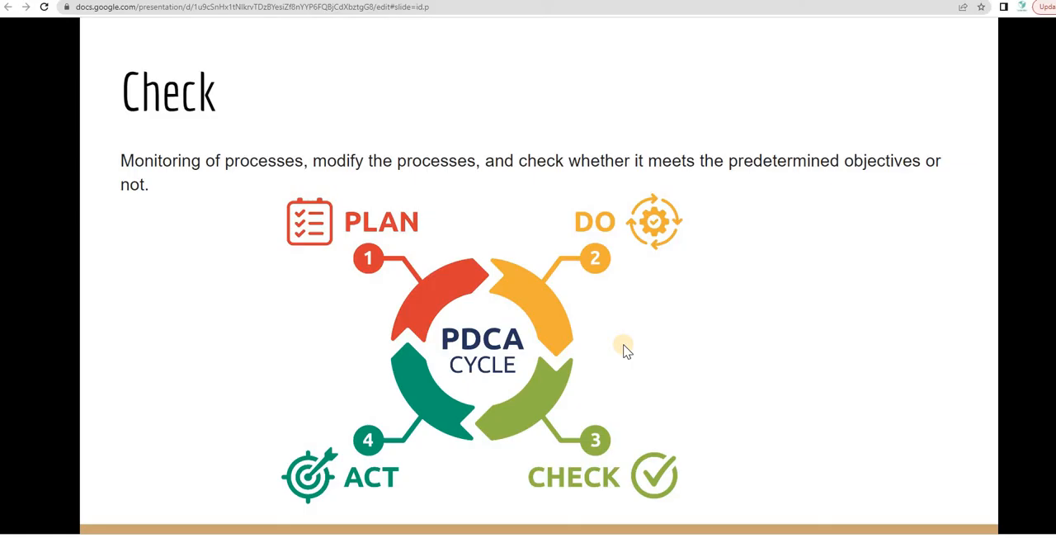
pyautogui.moveTo(564, 320)
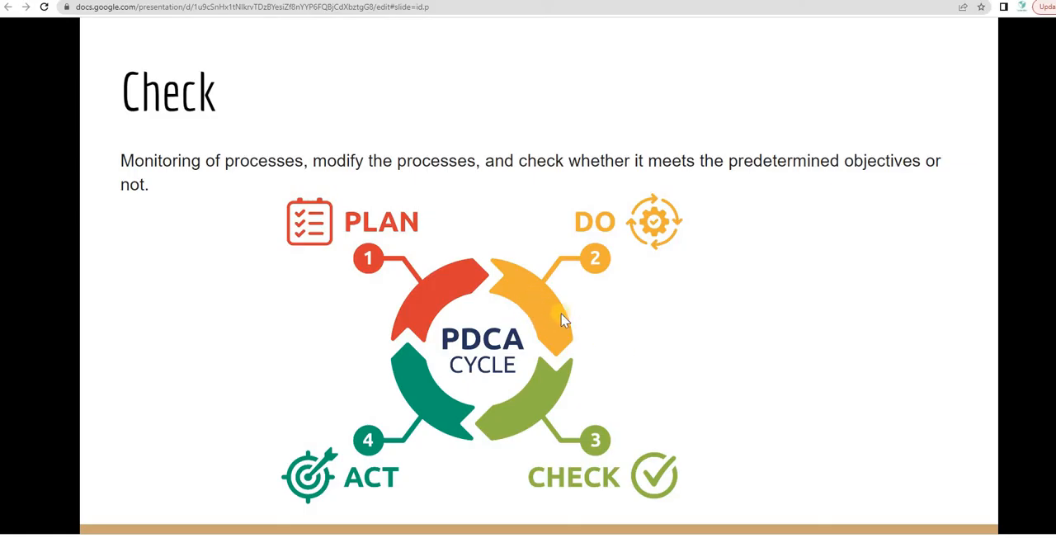
pyautogui.moveTo(573, 321)
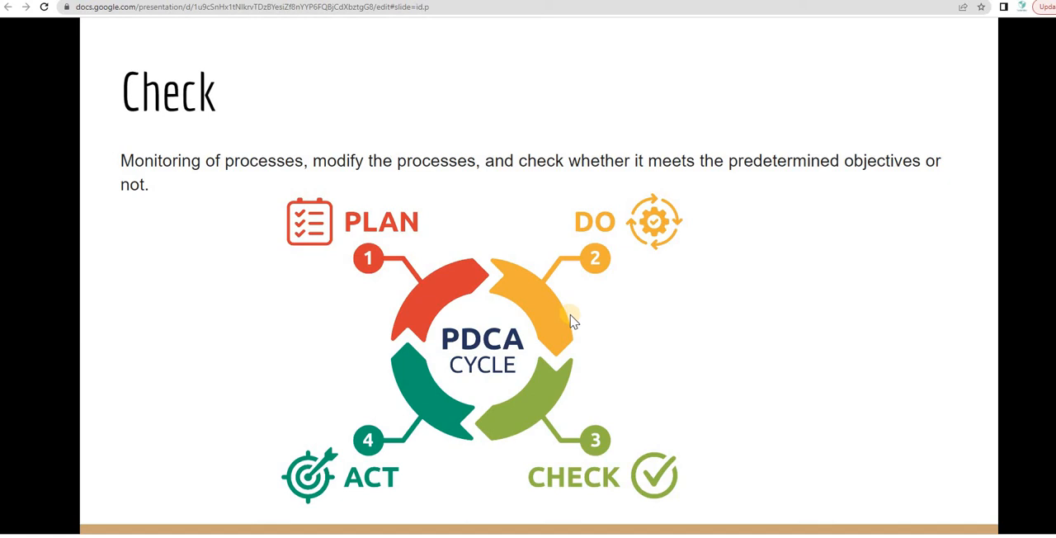
pyautogui.moveTo(611, 324)
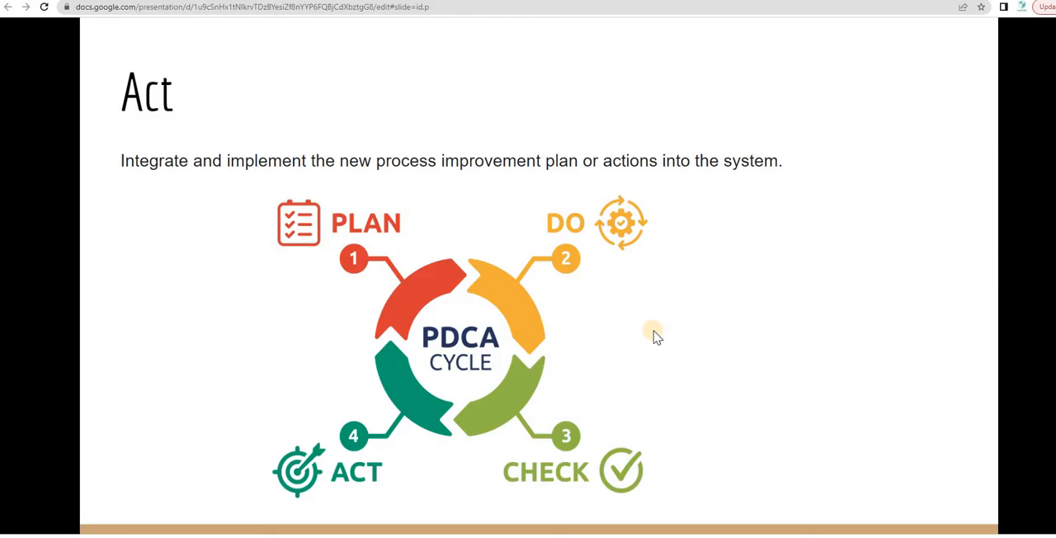
pyautogui.moveTo(647, 340)
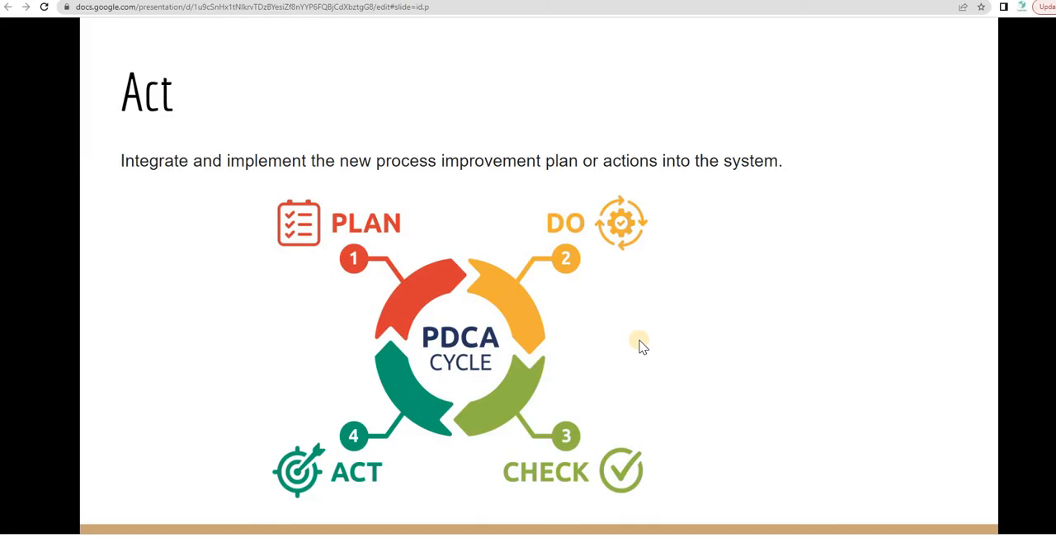
pyautogui.moveTo(635, 343)
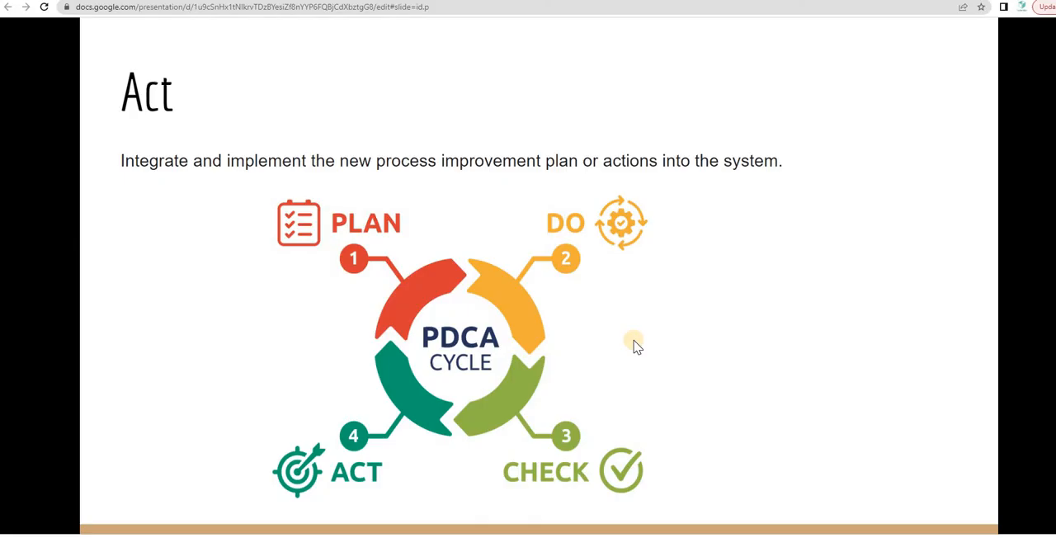
pyautogui.moveTo(629, 344)
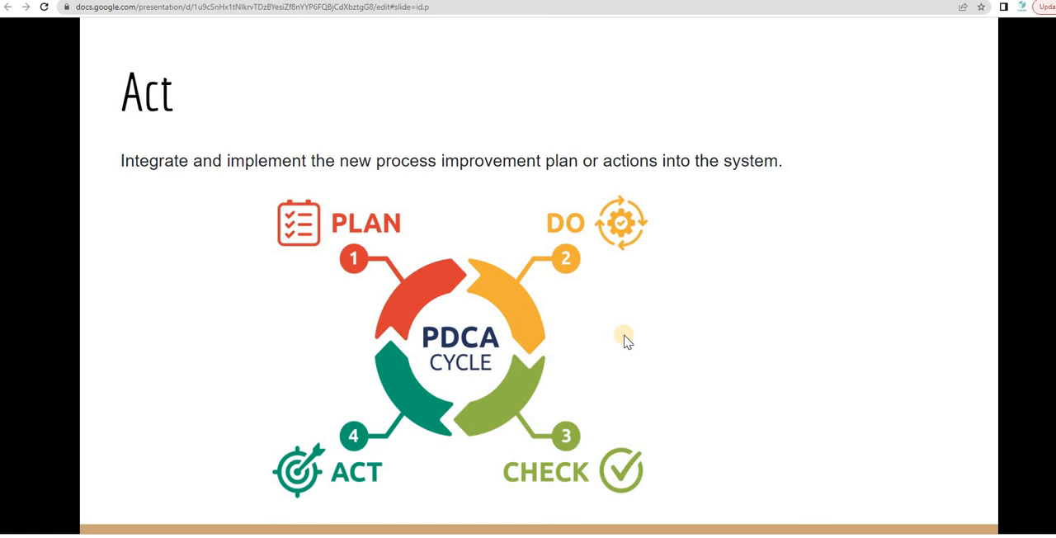
pyautogui.moveTo(620, 338)
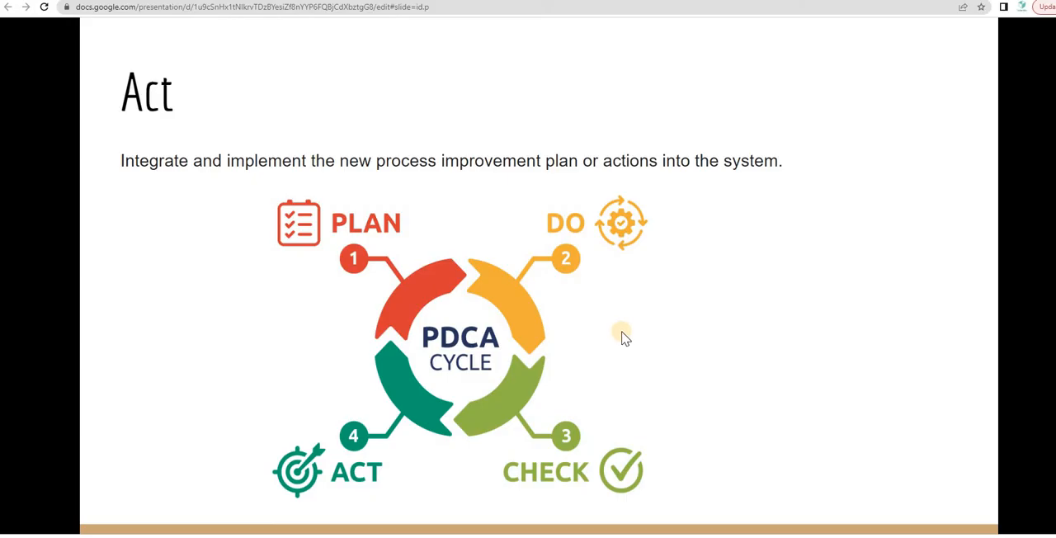
pyautogui.moveTo(627, 333)
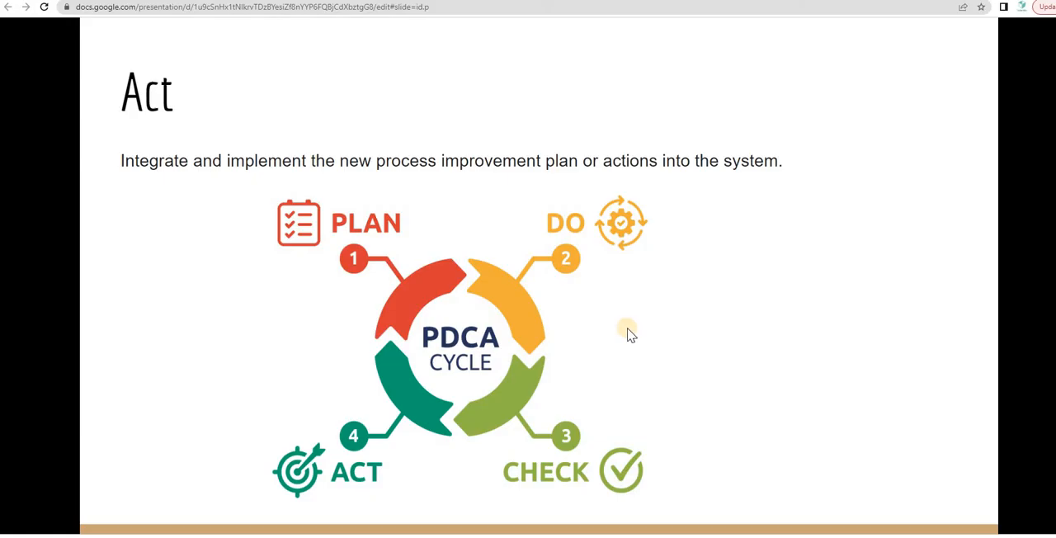